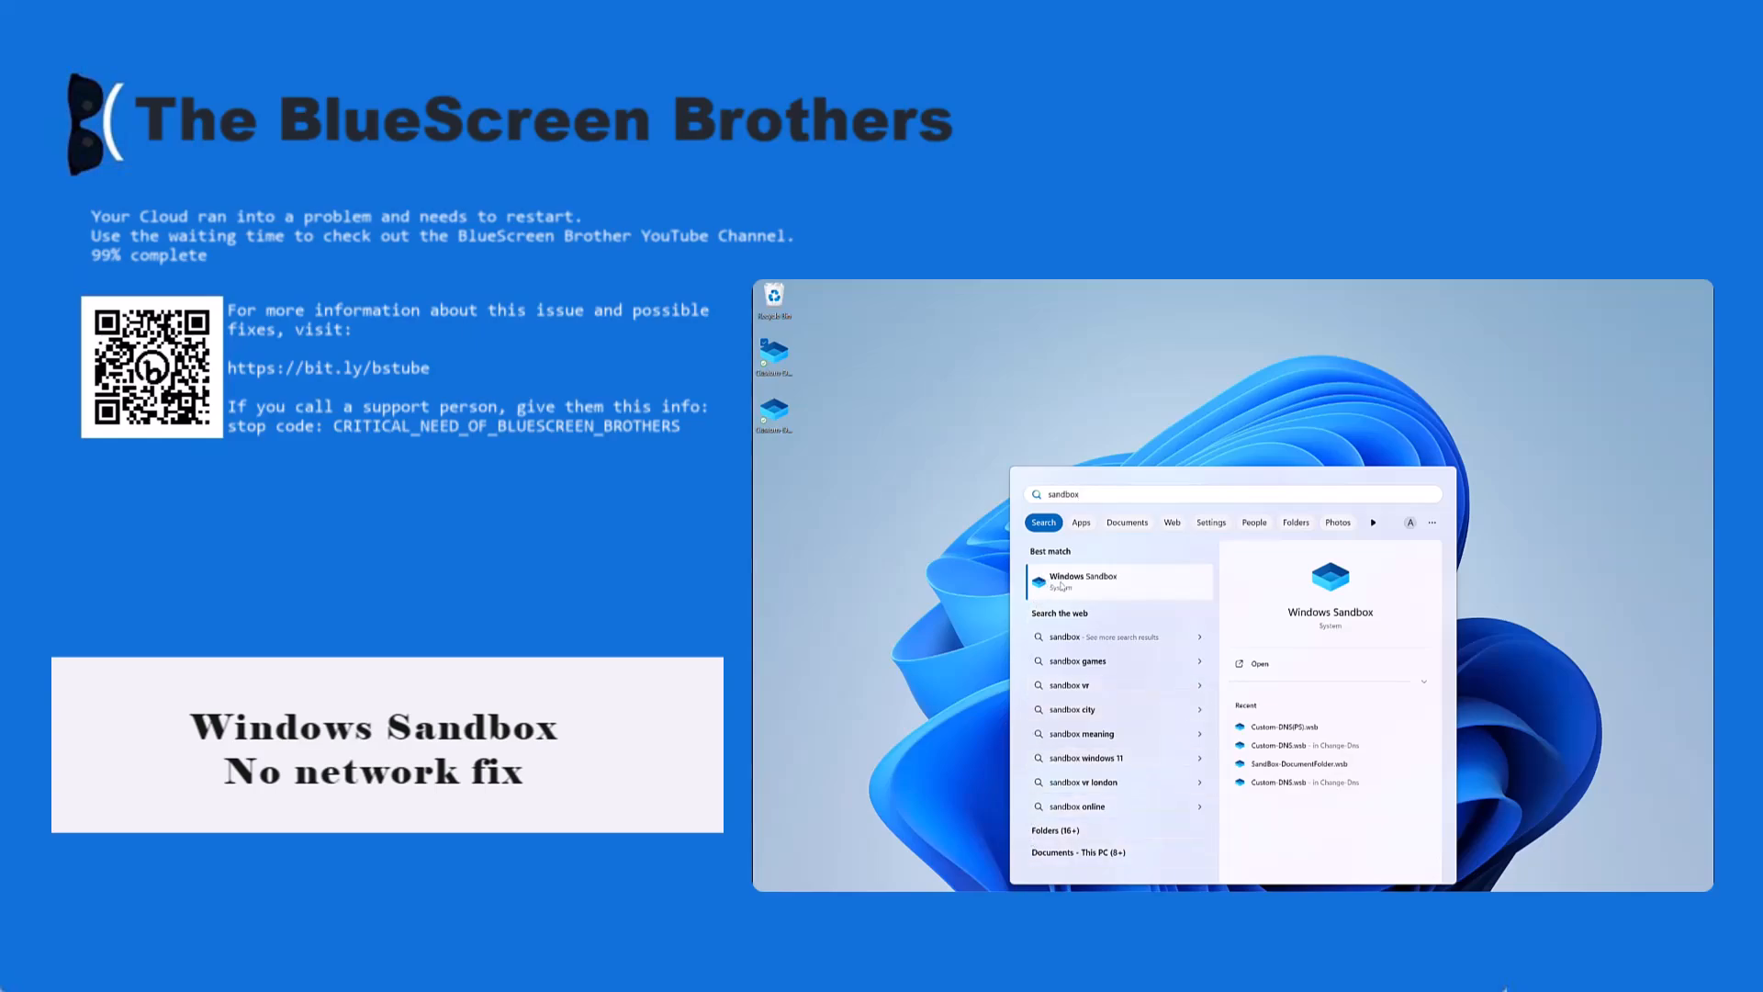
# Step: Launch Windows Sandbox from the Start menu search results
pyautogui.click(1082, 576)
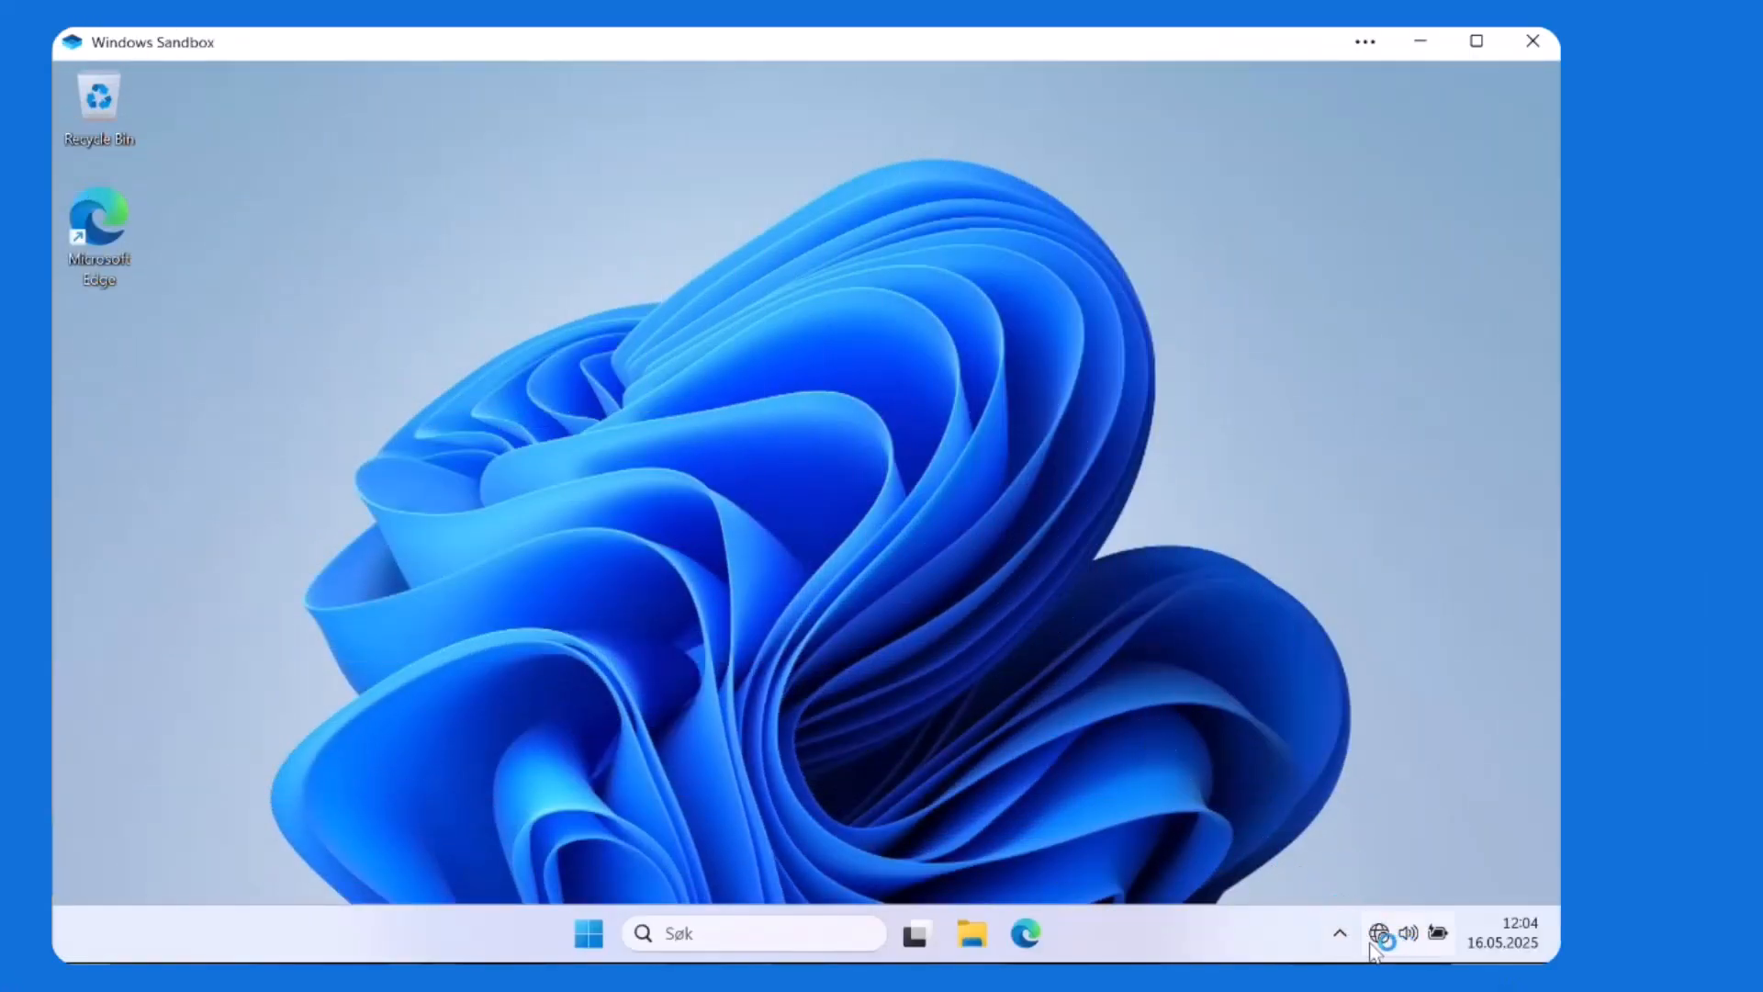
pyautogui.moveTo(1025, 933)
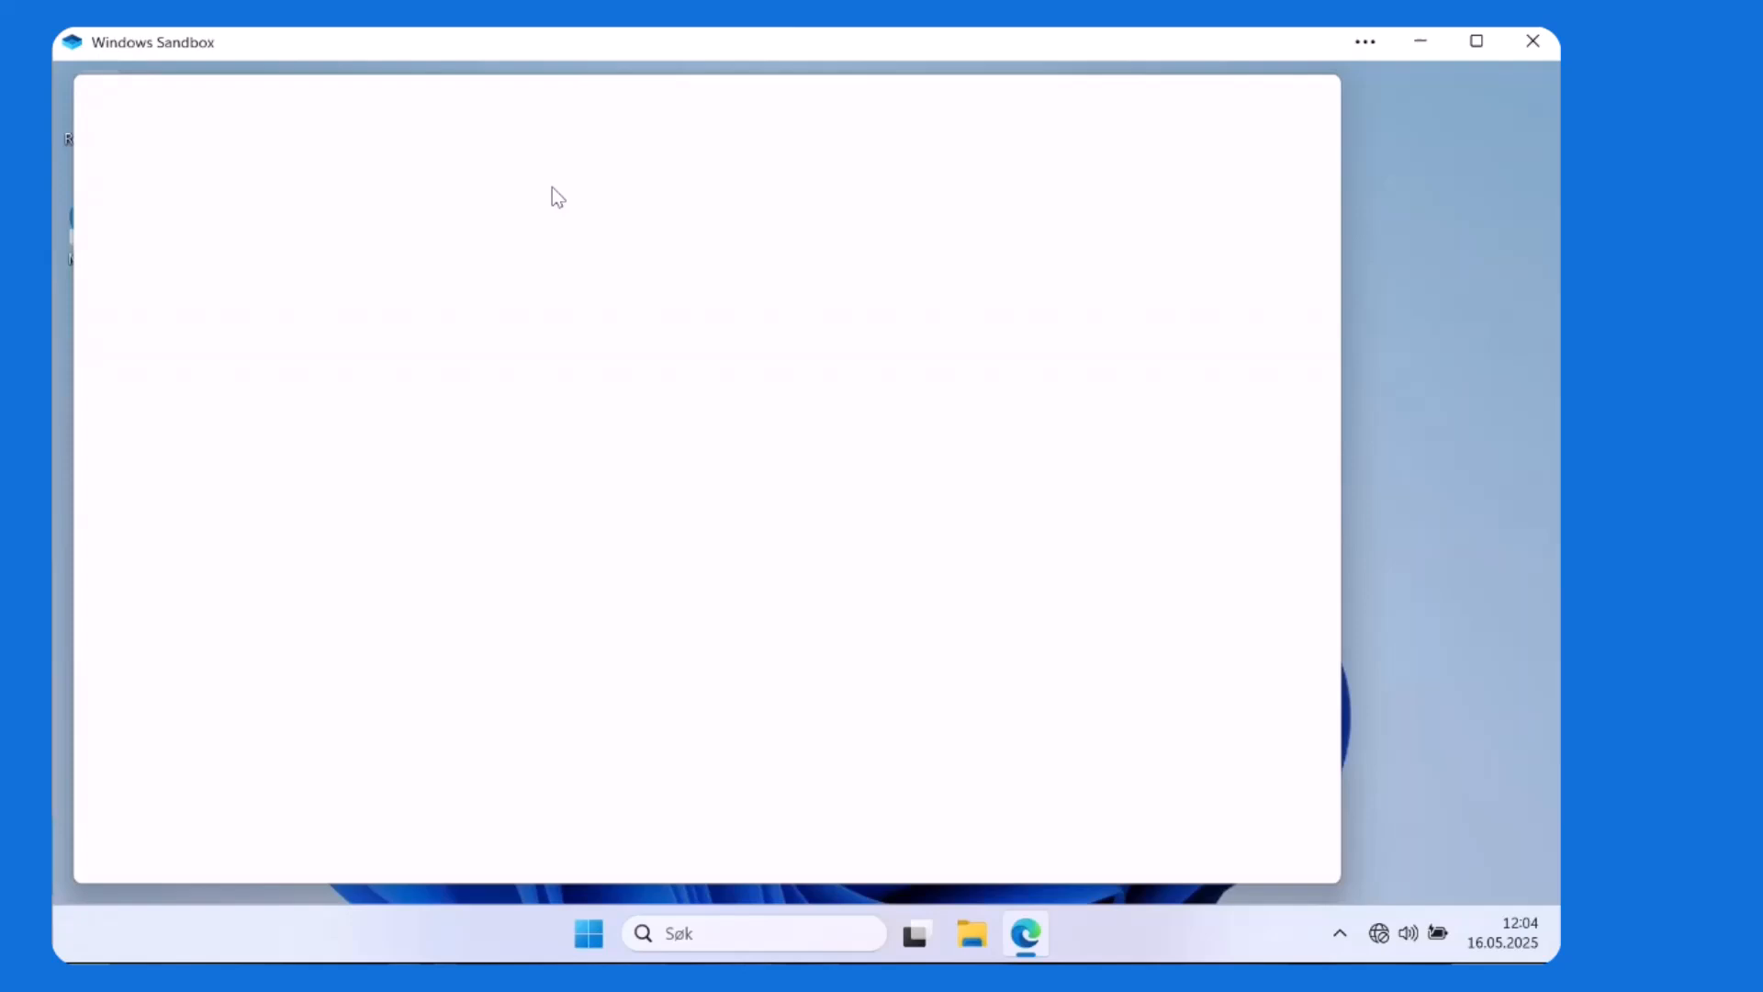
pyautogui.write('youtube.com/@bluescreenbrothers')
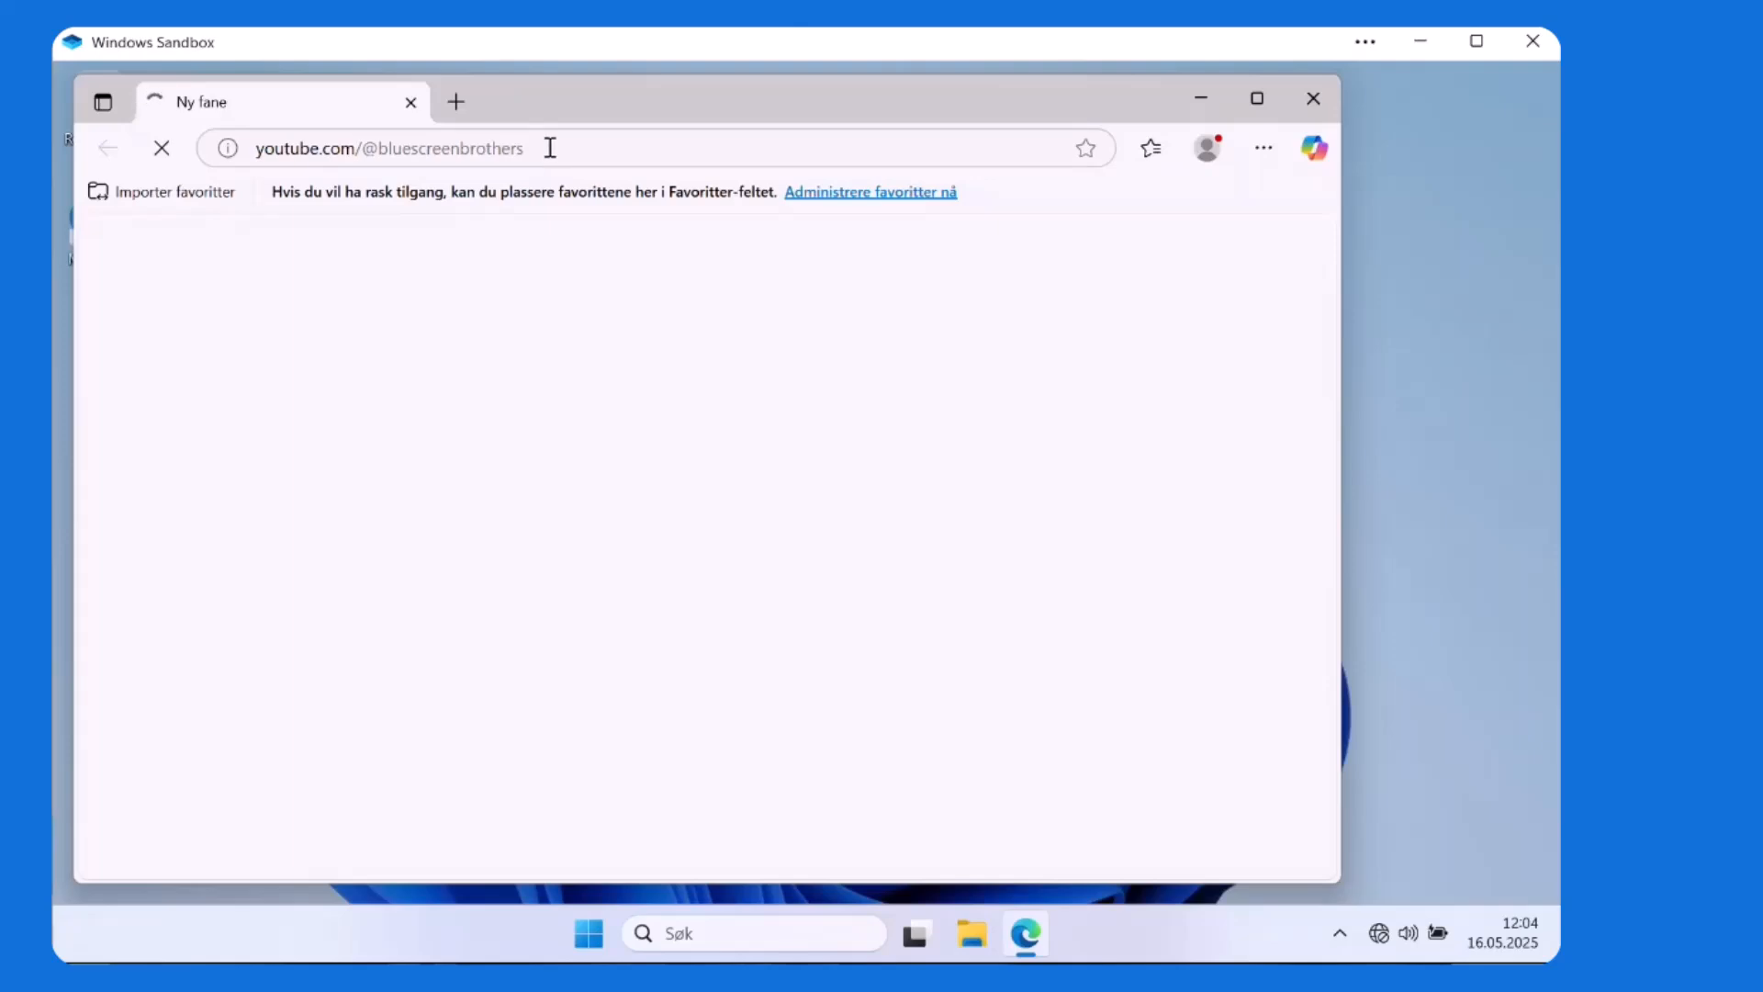
pyautogui.press('Enter')
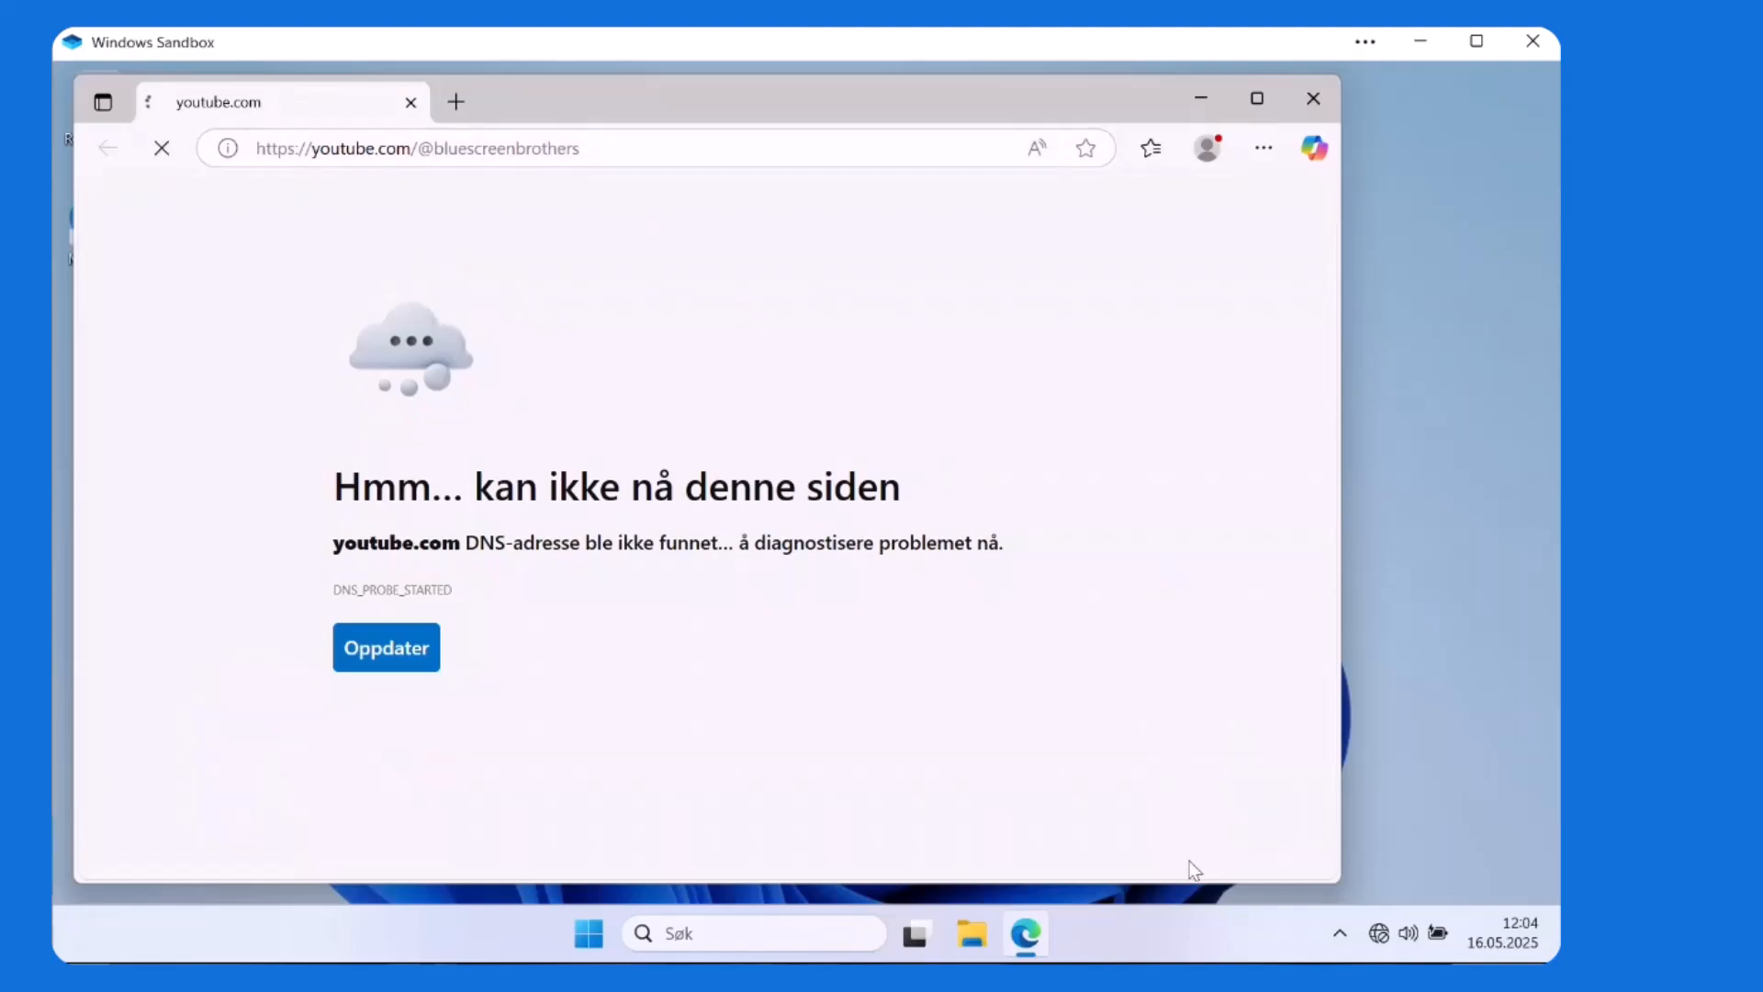
pyautogui.click(1381, 935)
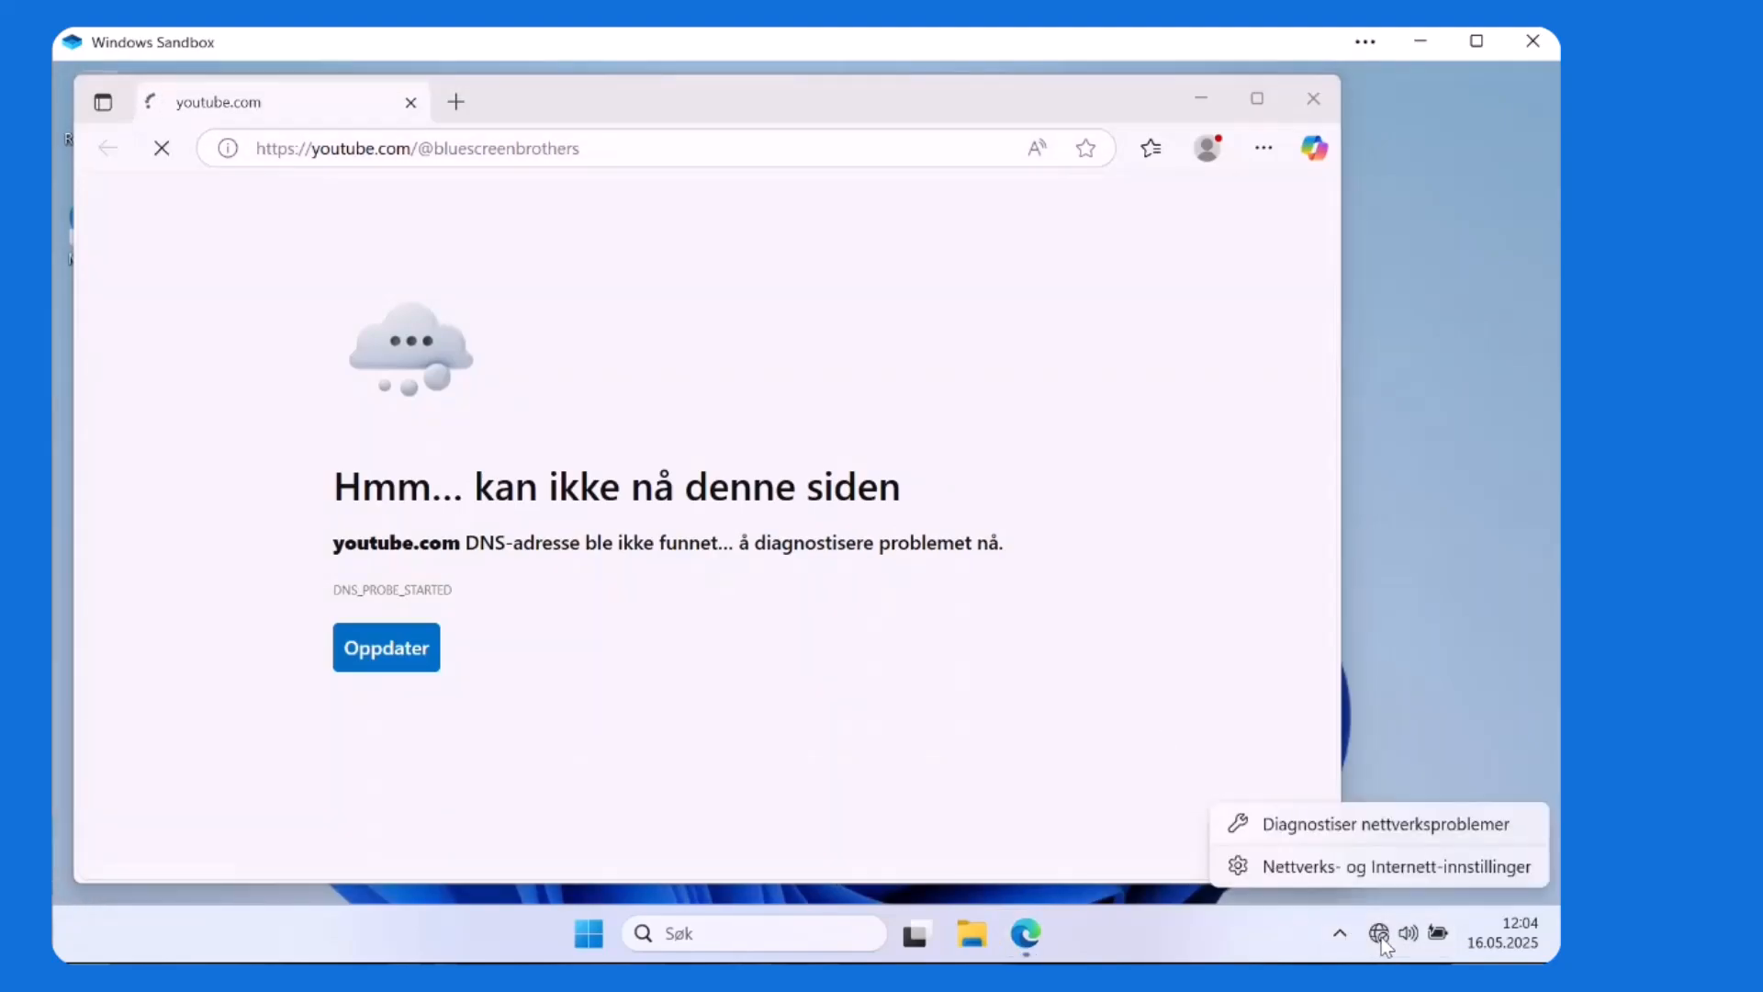
# Step: Navigate through Network & Internet advanced settings to the Ethernet adapter's Properties dialog
pyautogui.click(1389, 865)
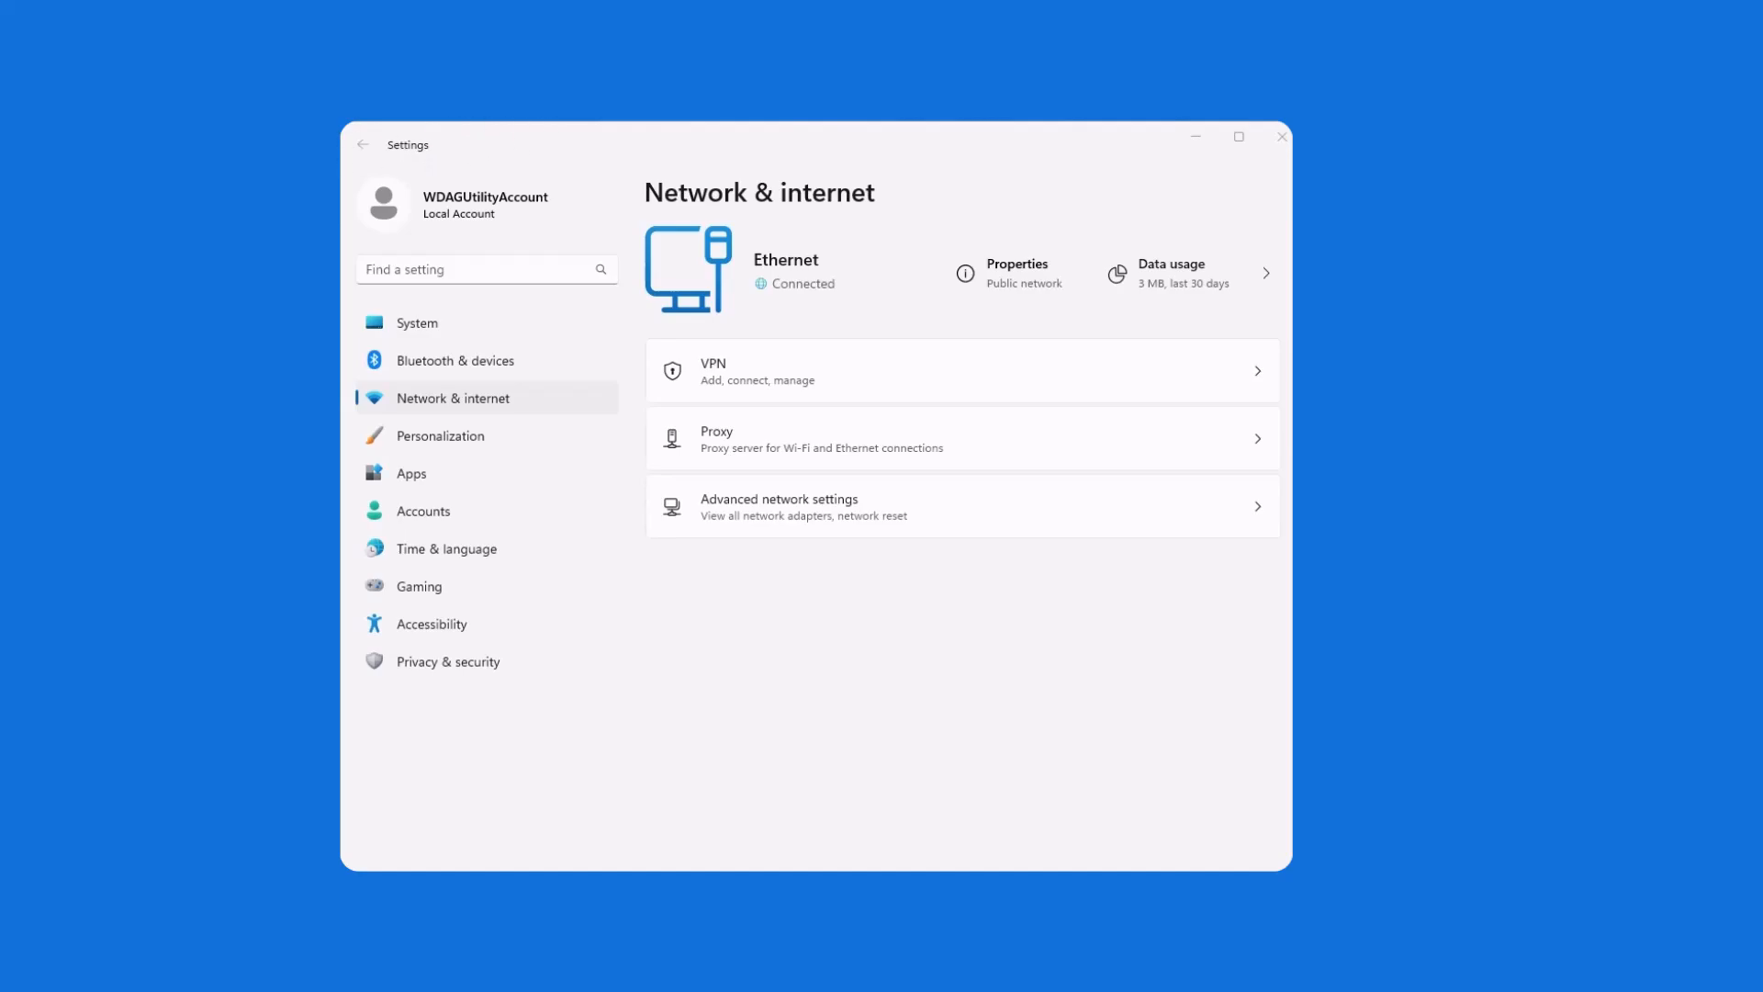
pyautogui.moveTo(988, 389)
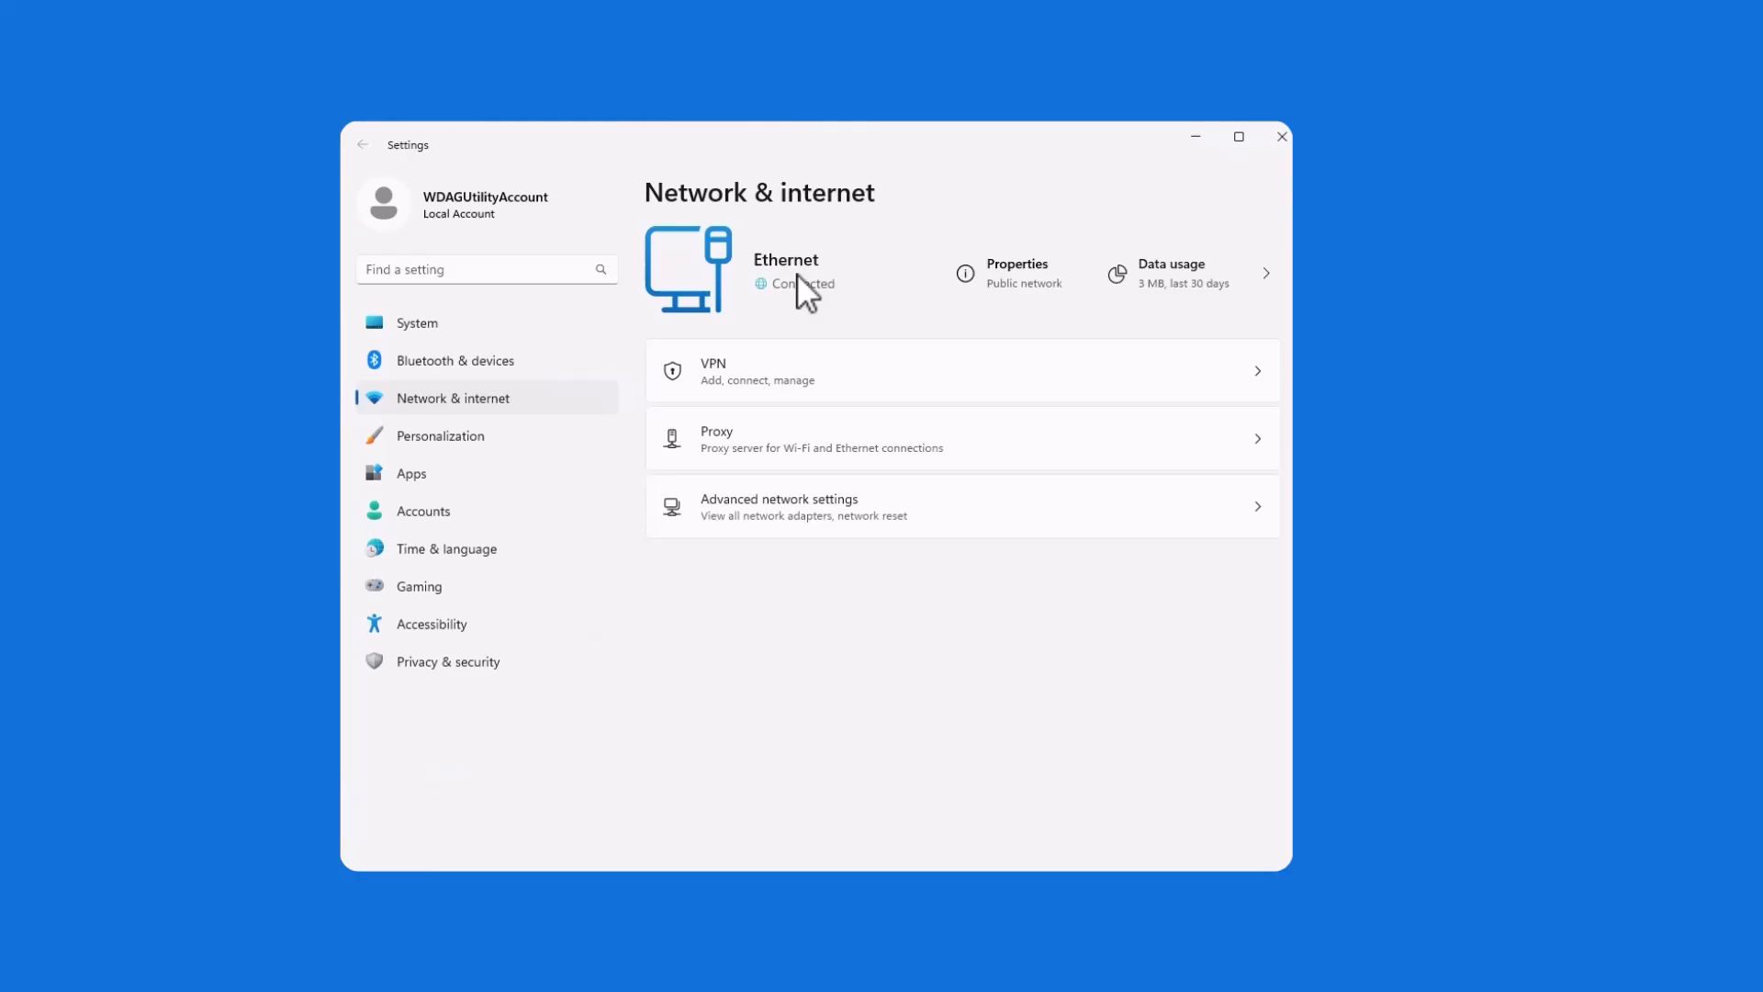
pyautogui.click(779, 507)
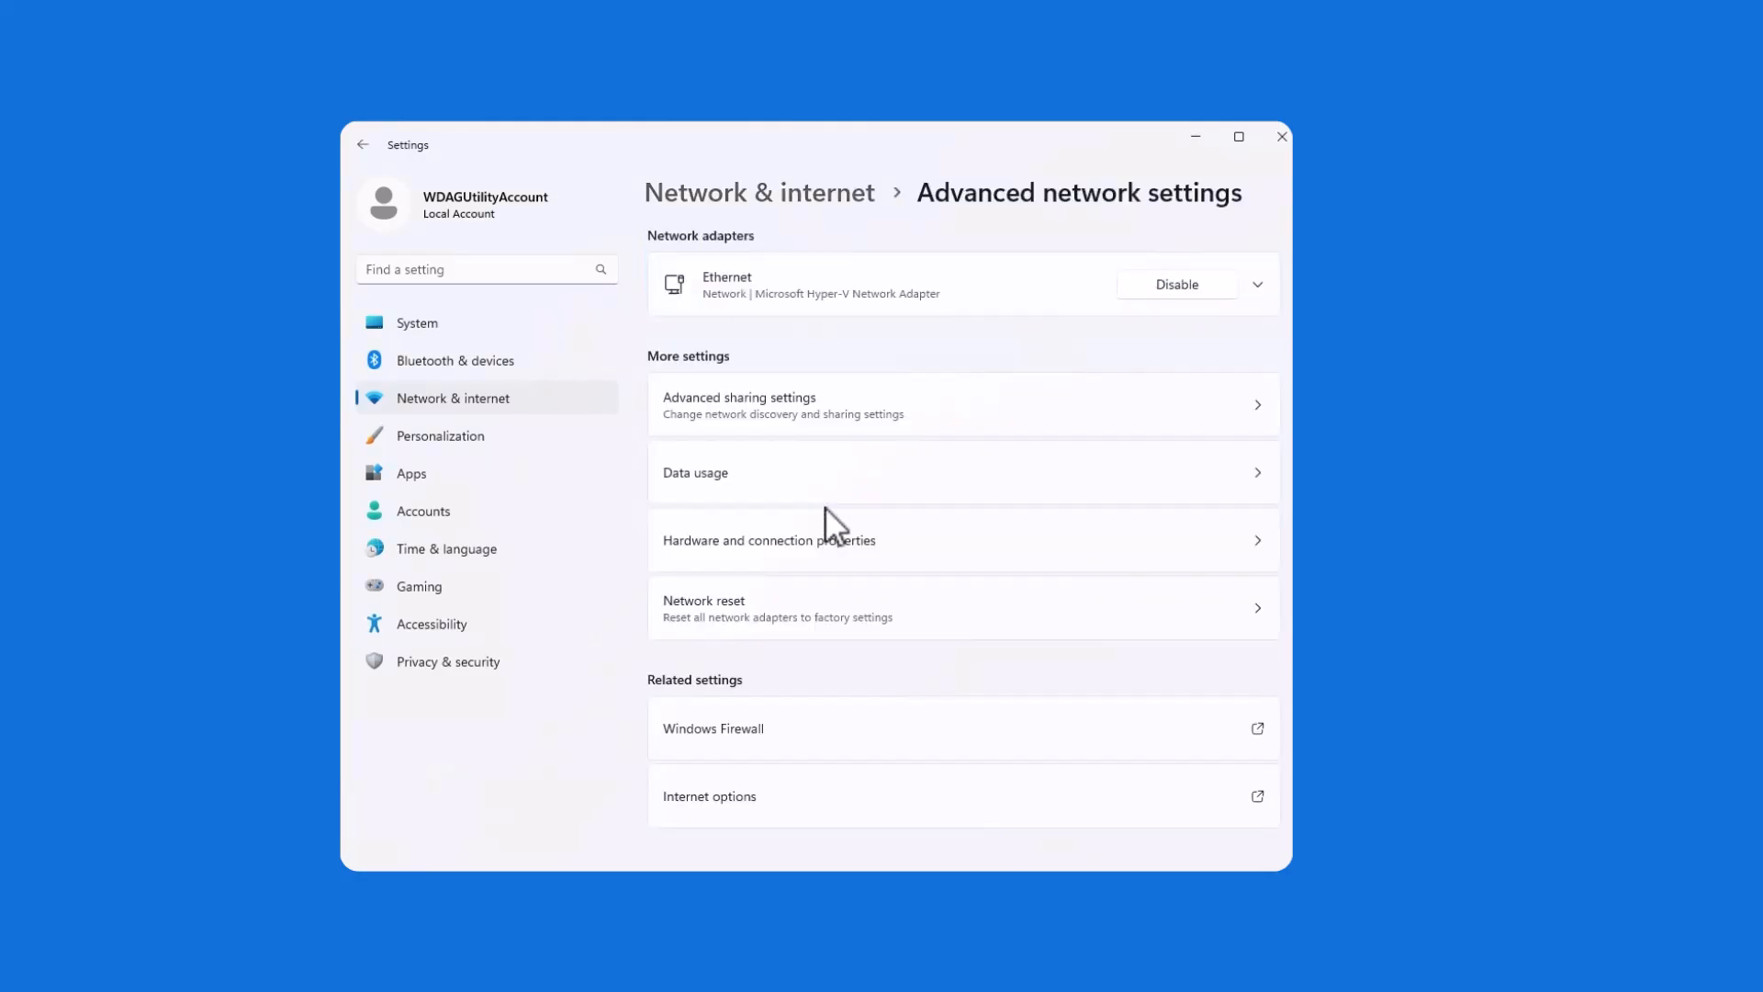
pyautogui.click(1257, 283)
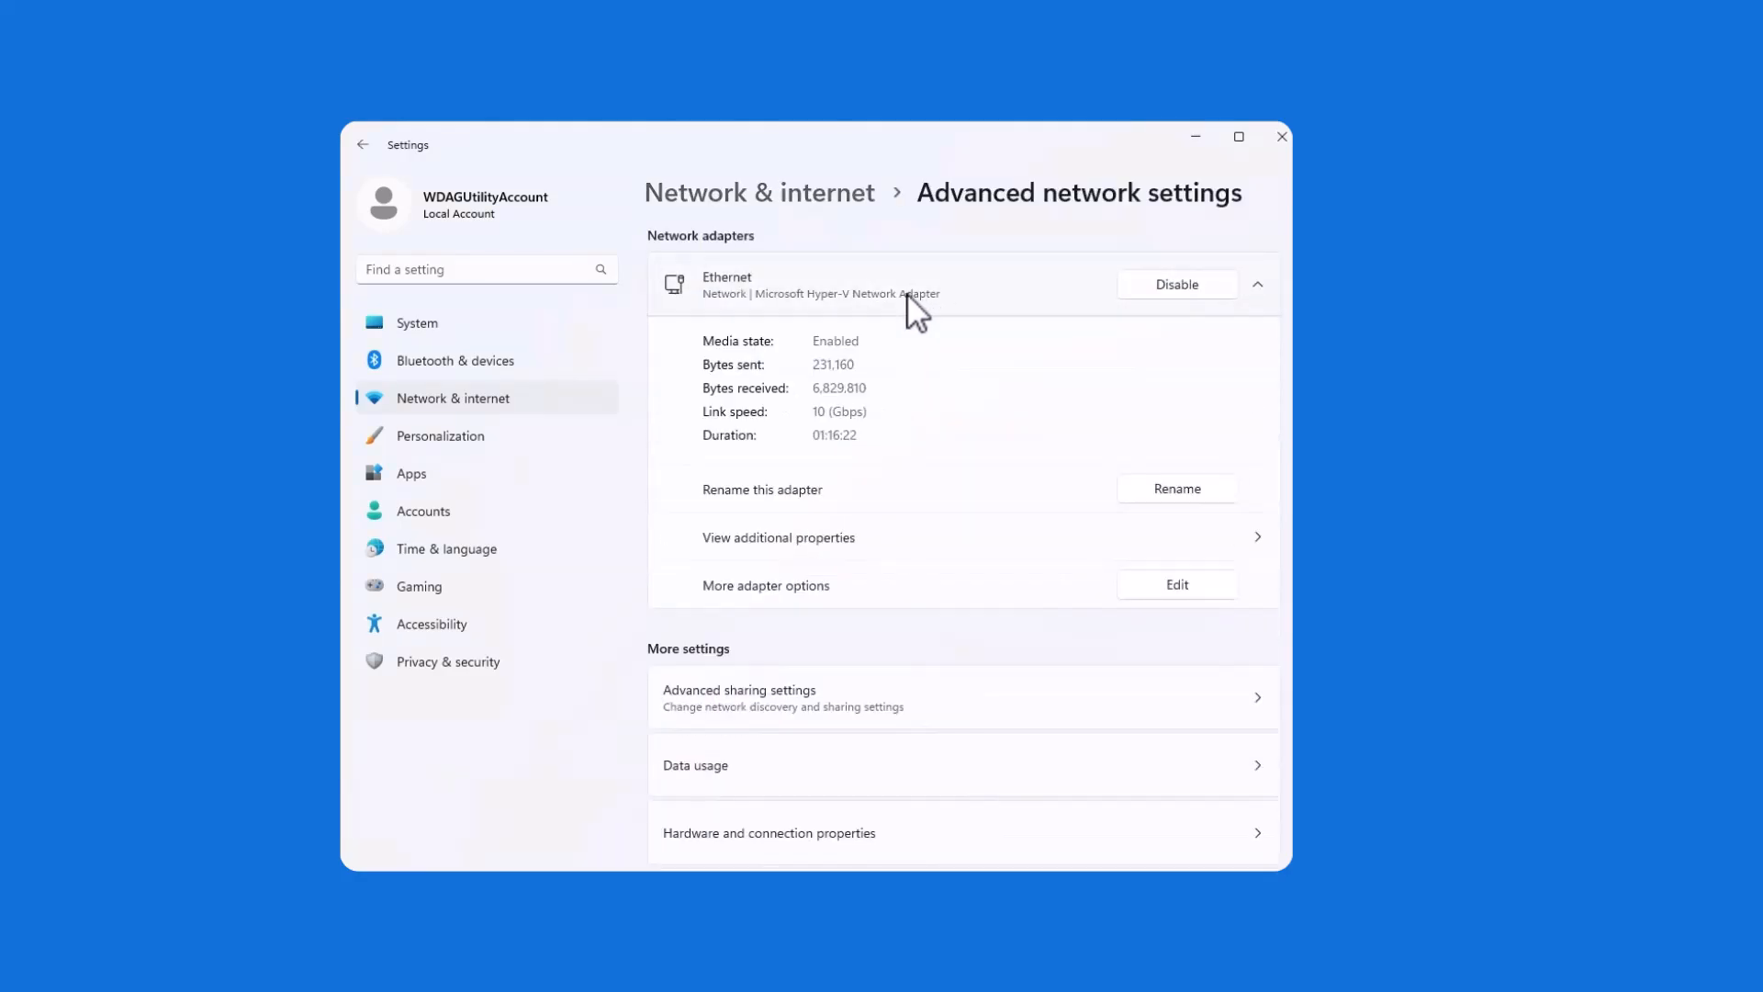
pyautogui.click(1175, 585)
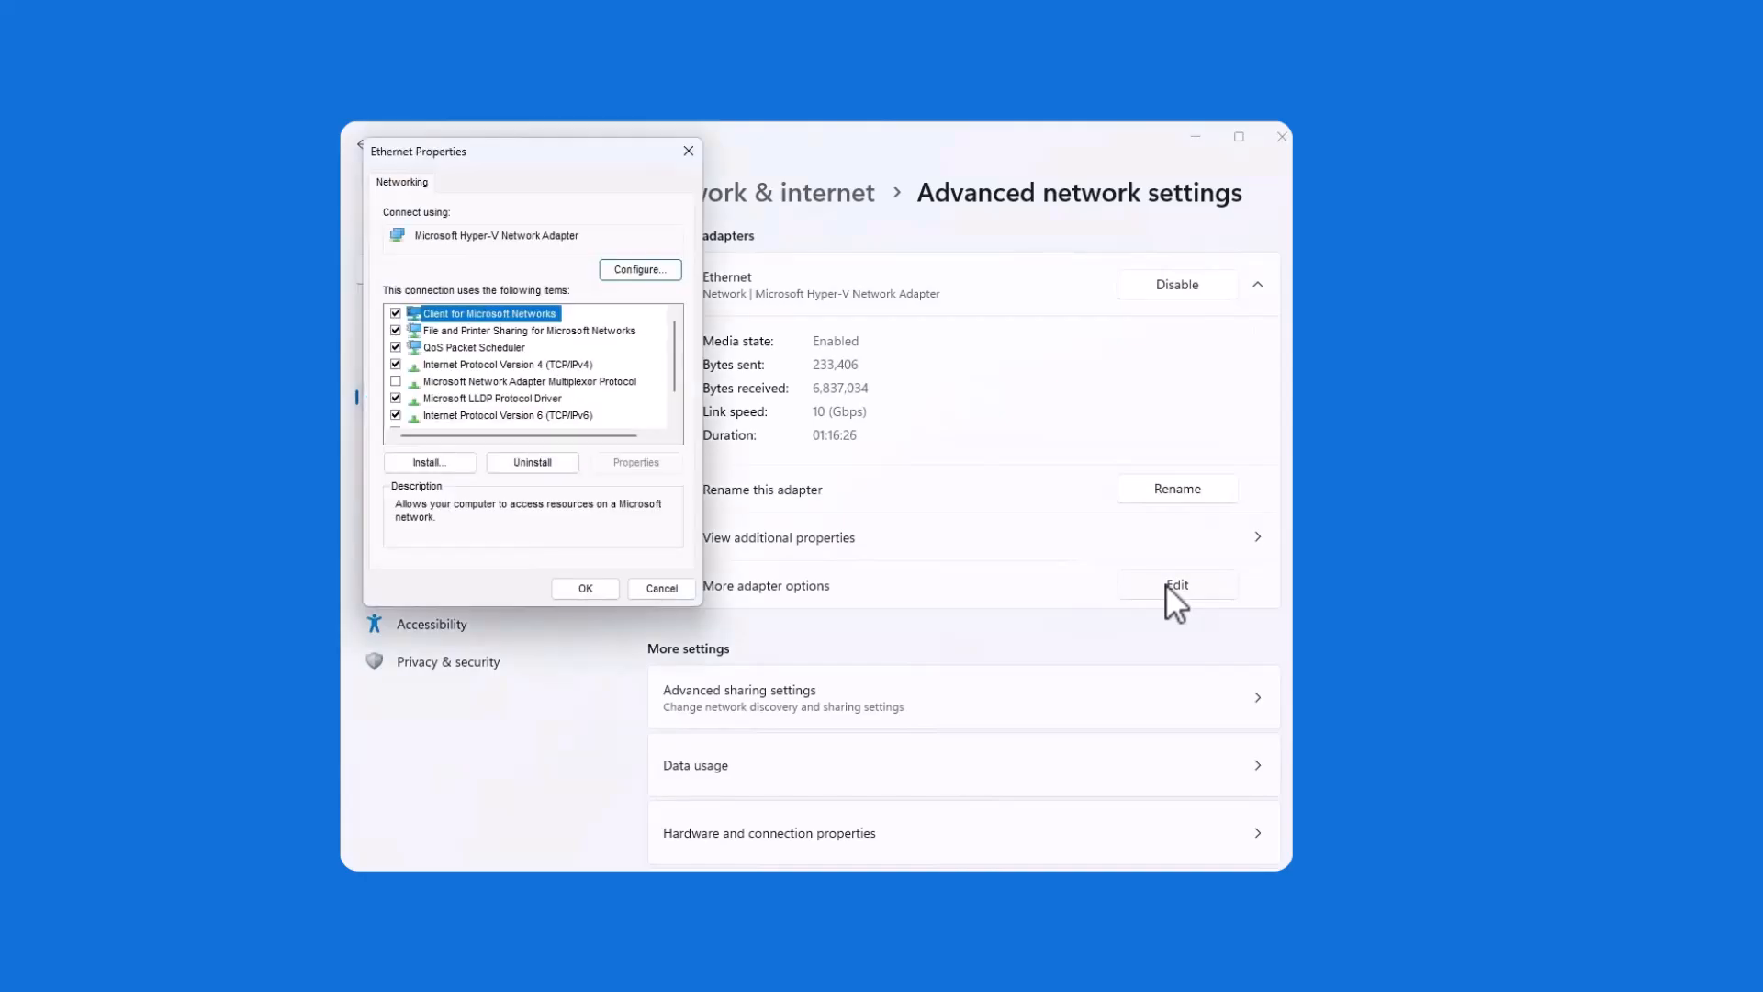
# Step: Set the adapter's IPv4 preferred DNS server to 8.8.8.8 and apply it
pyautogui.click(507, 364)
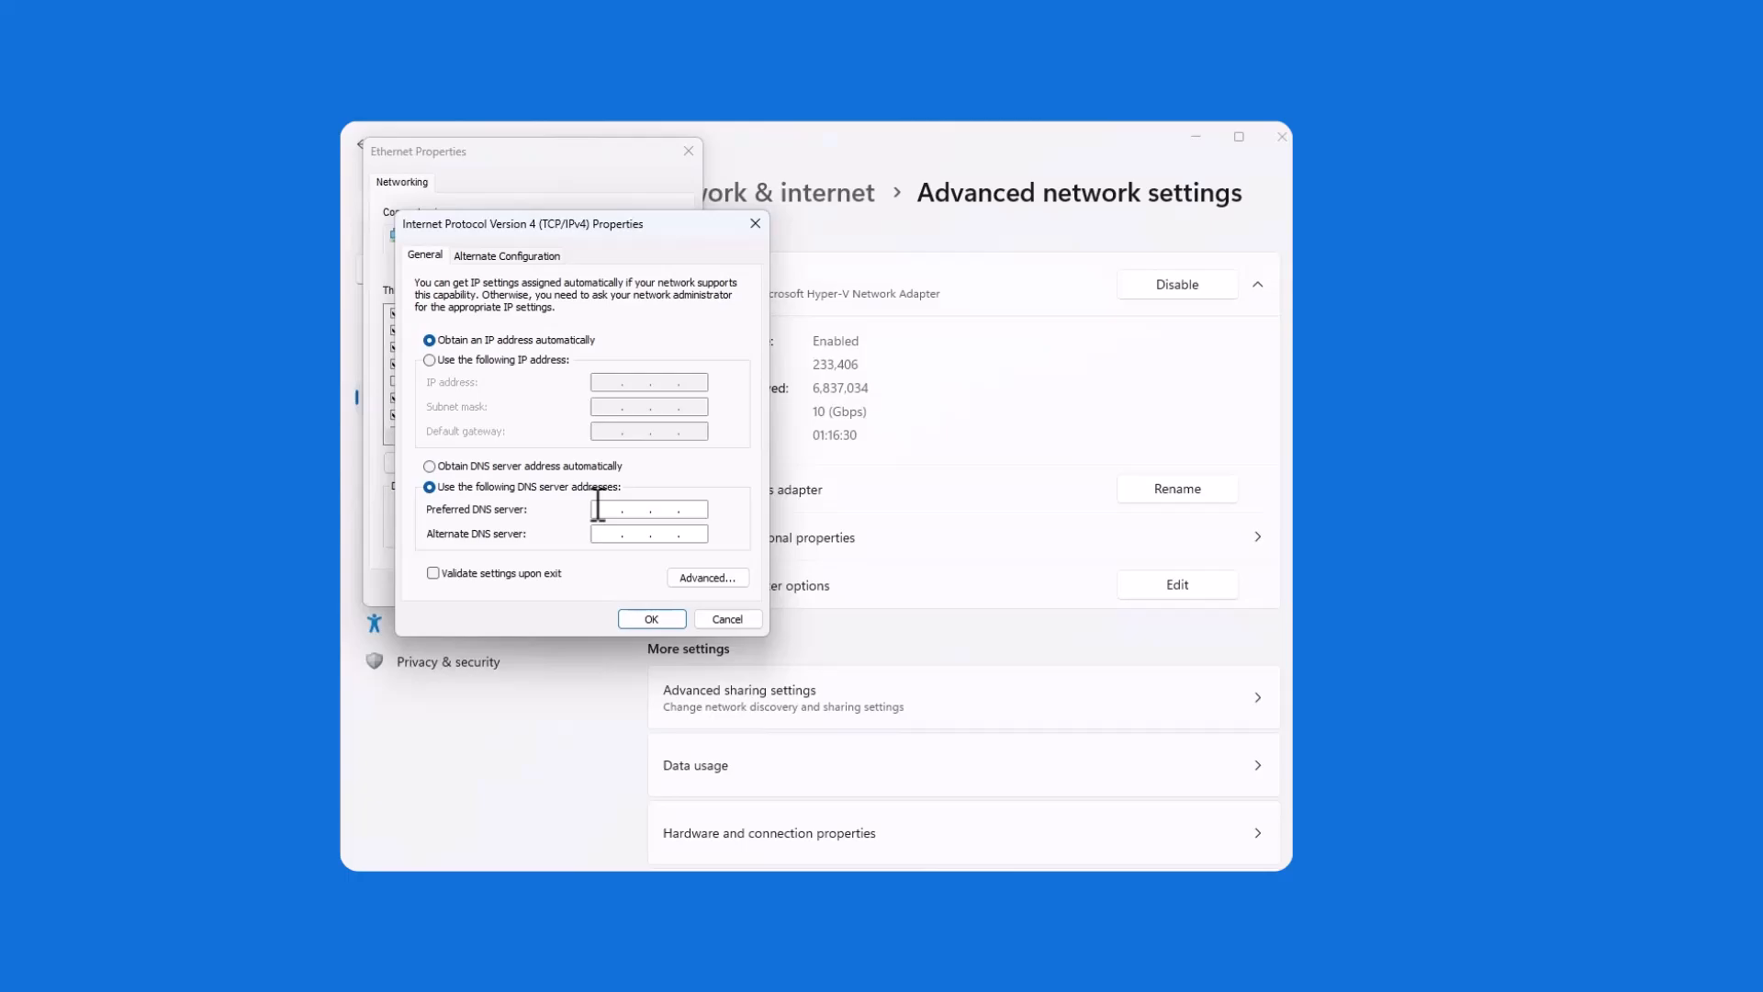
pyautogui.write('8.8.8.8')
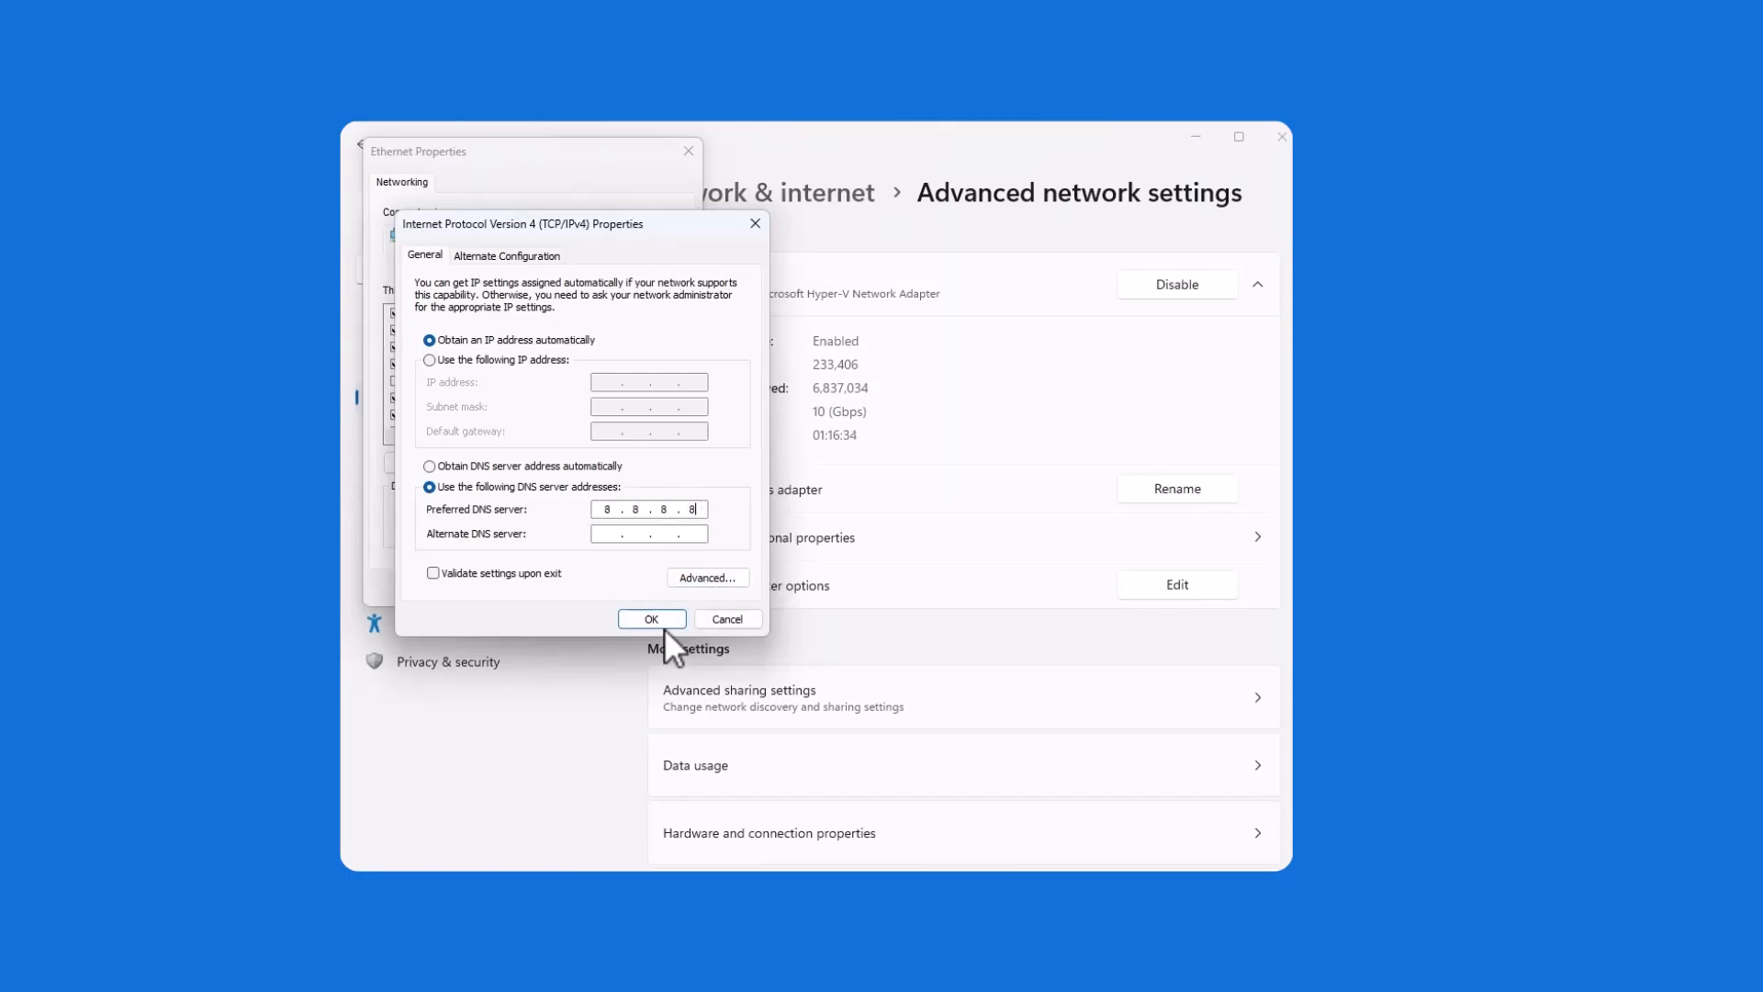
pyautogui.click(650, 619)
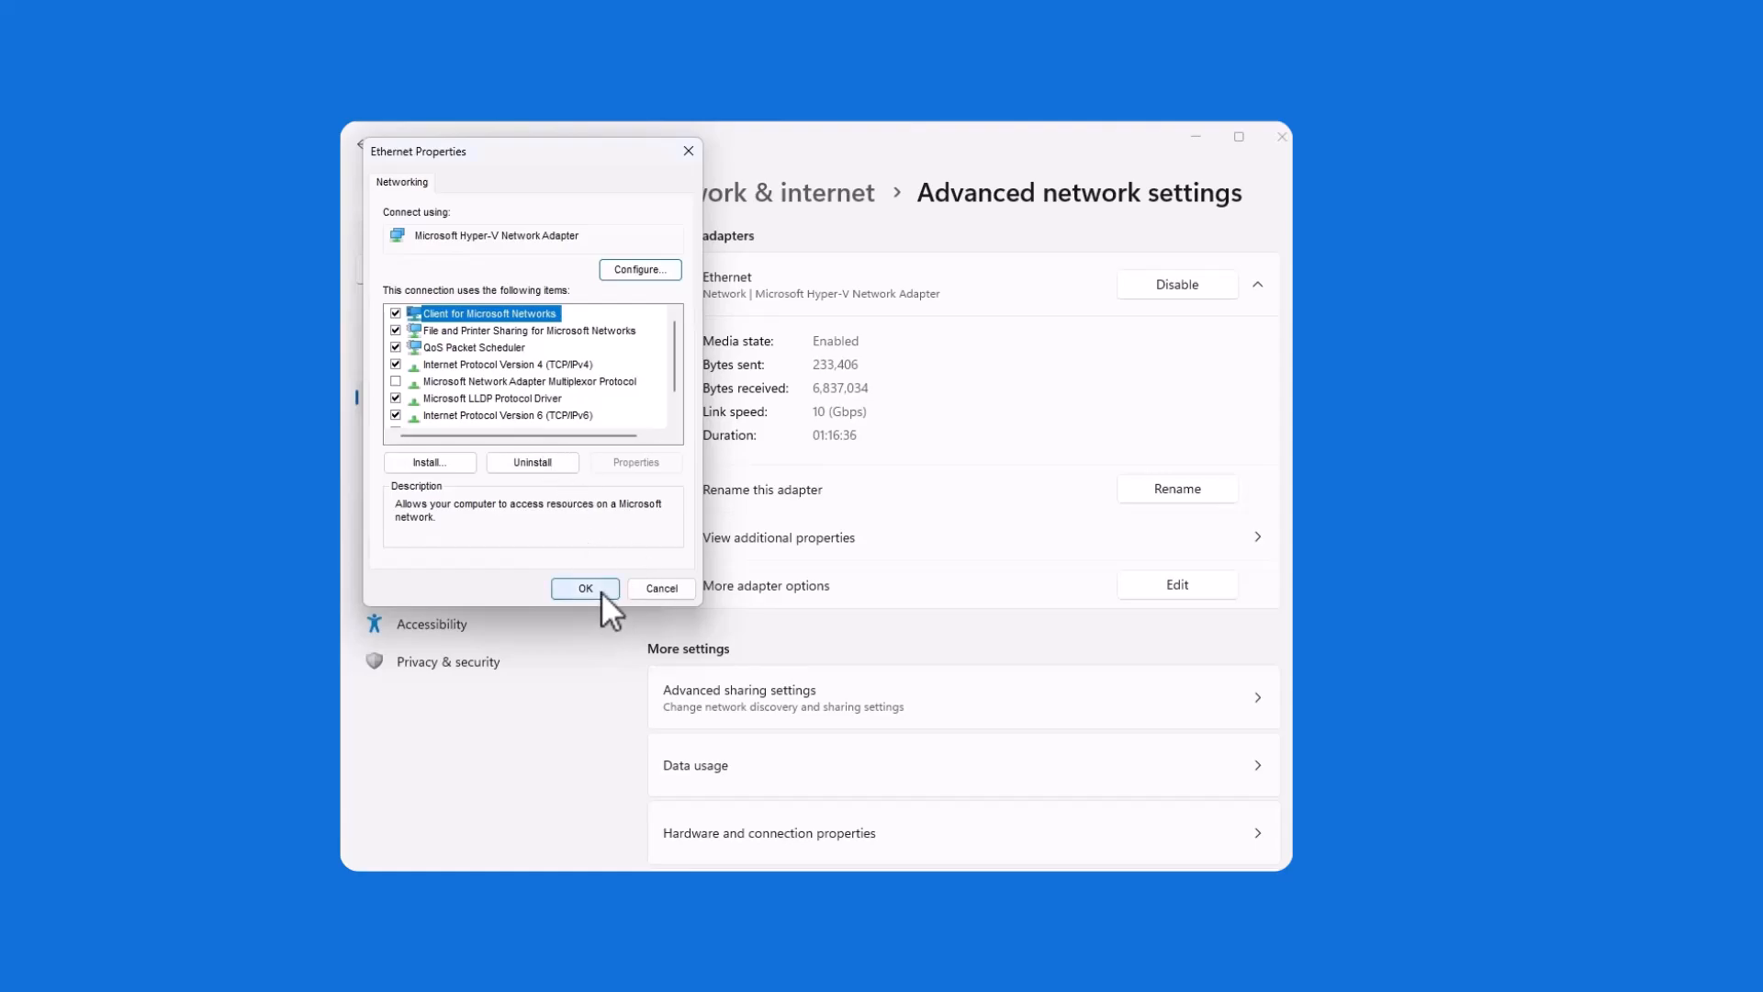
pyautogui.click(584, 588)
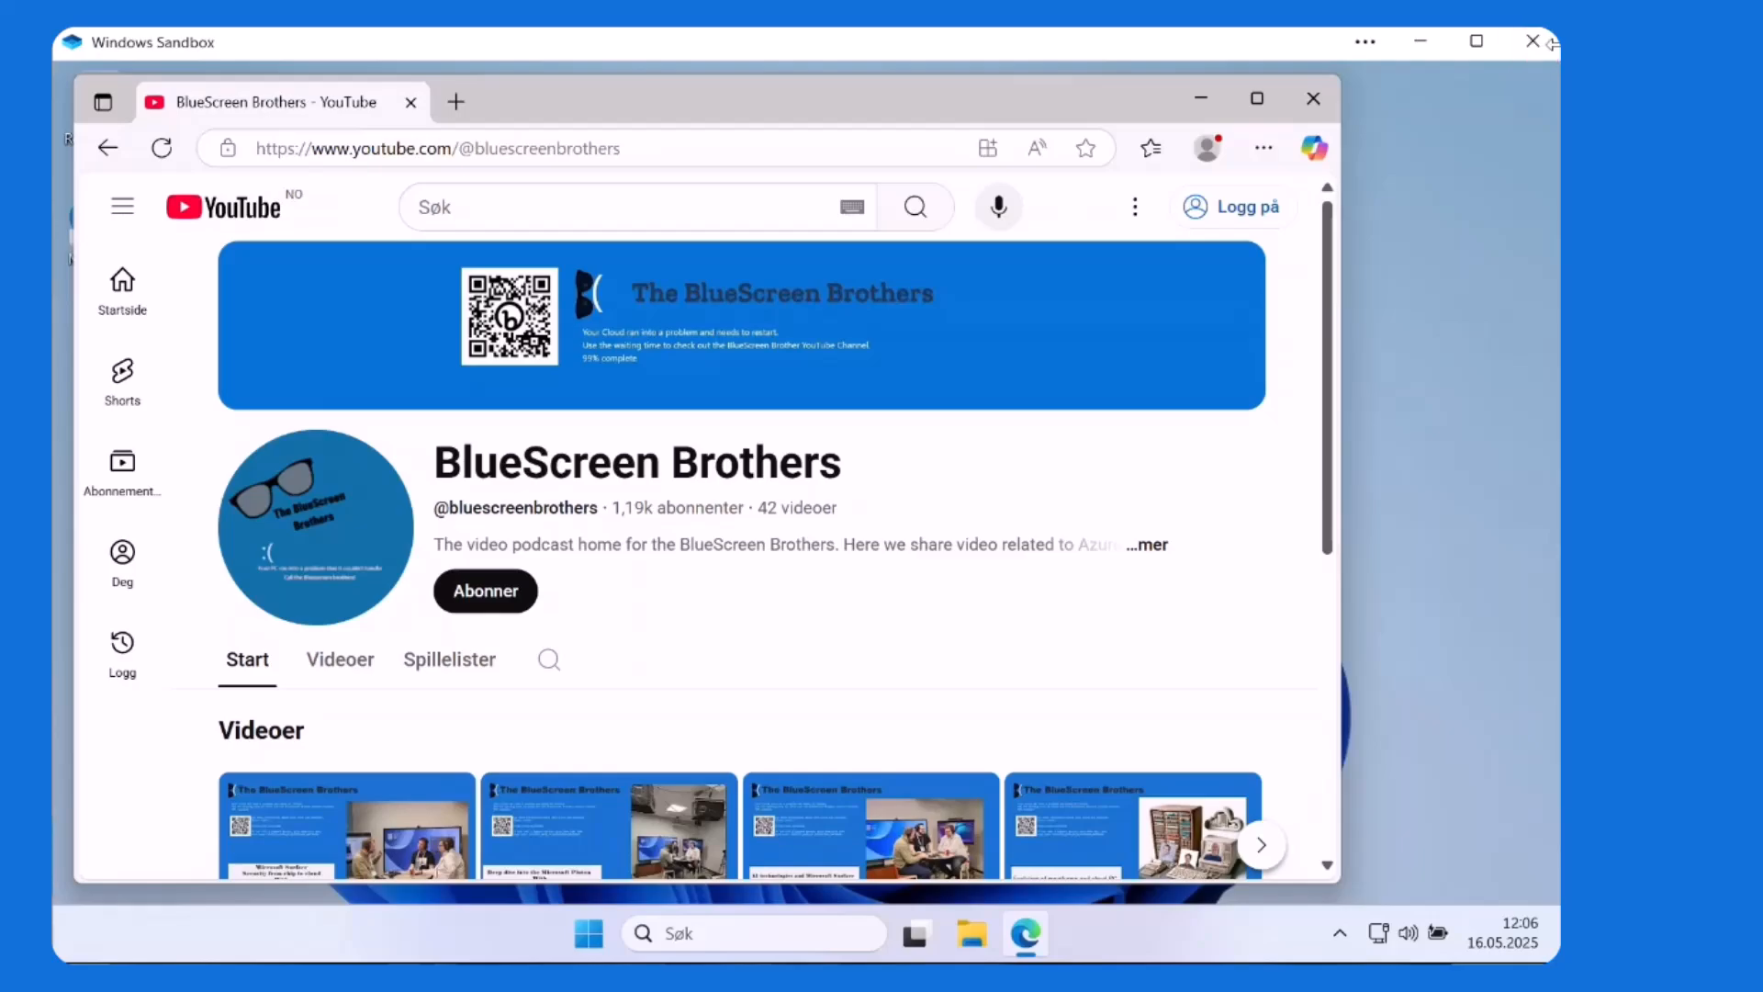
pyautogui.moveTo(1532, 42)
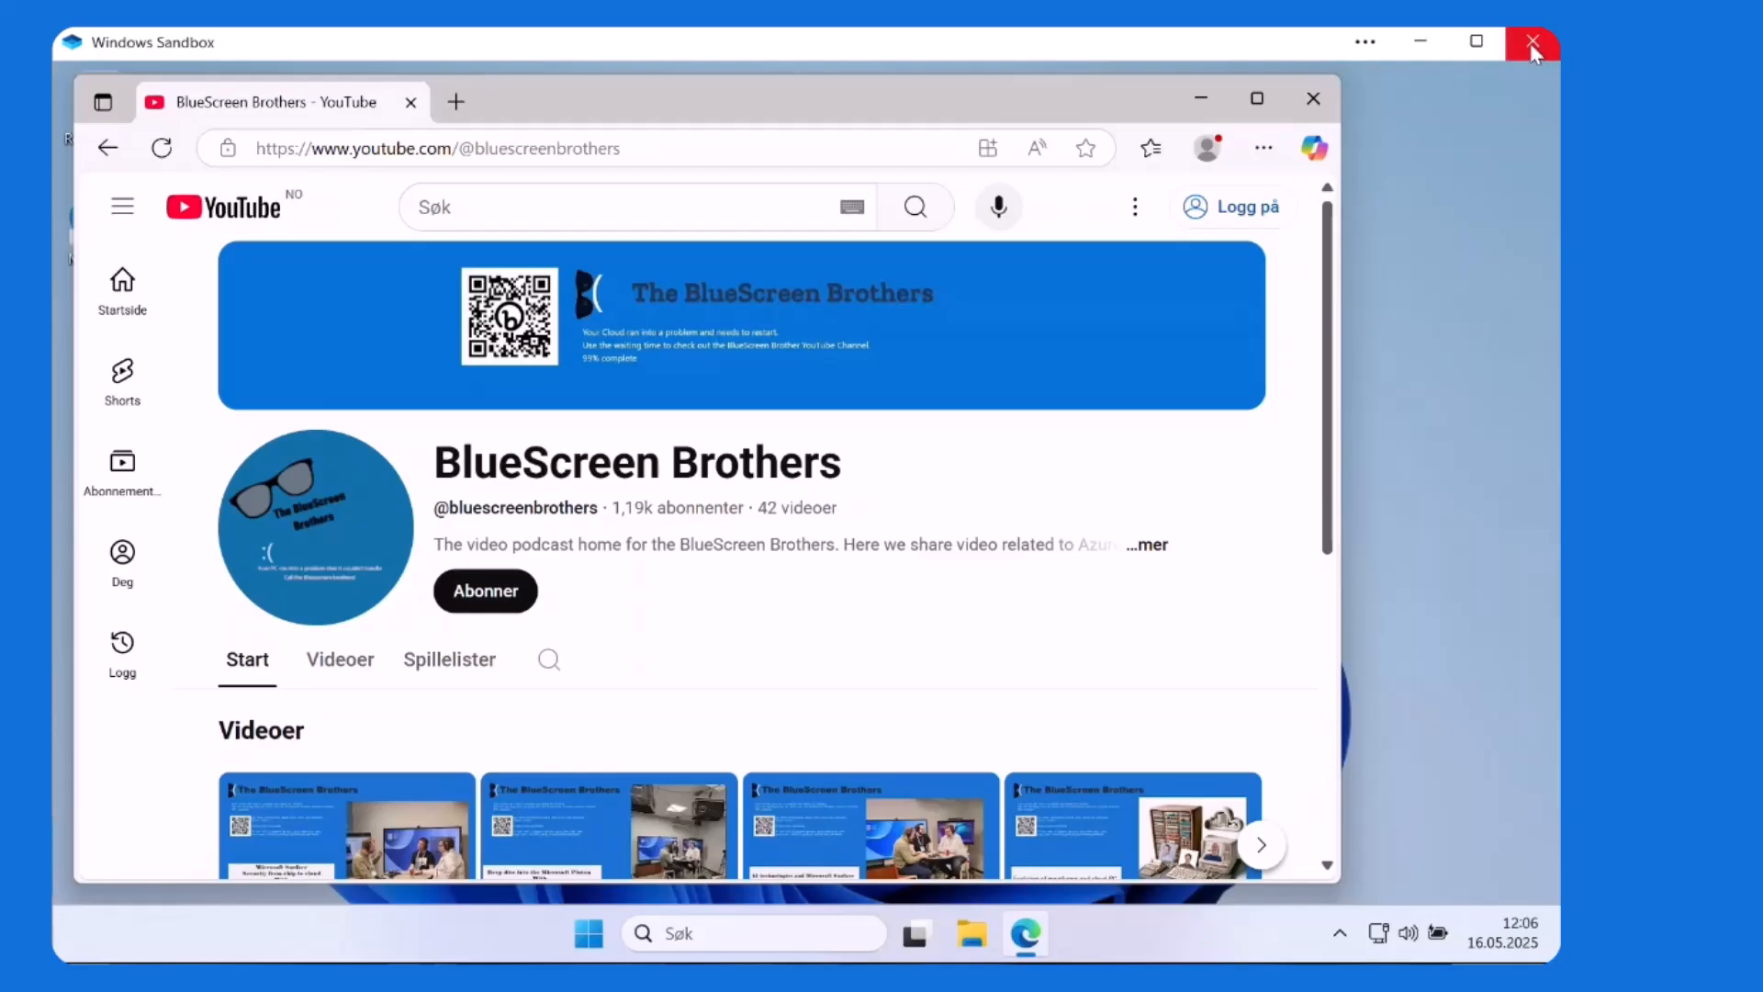
pyautogui.moveTo(1530, 43)
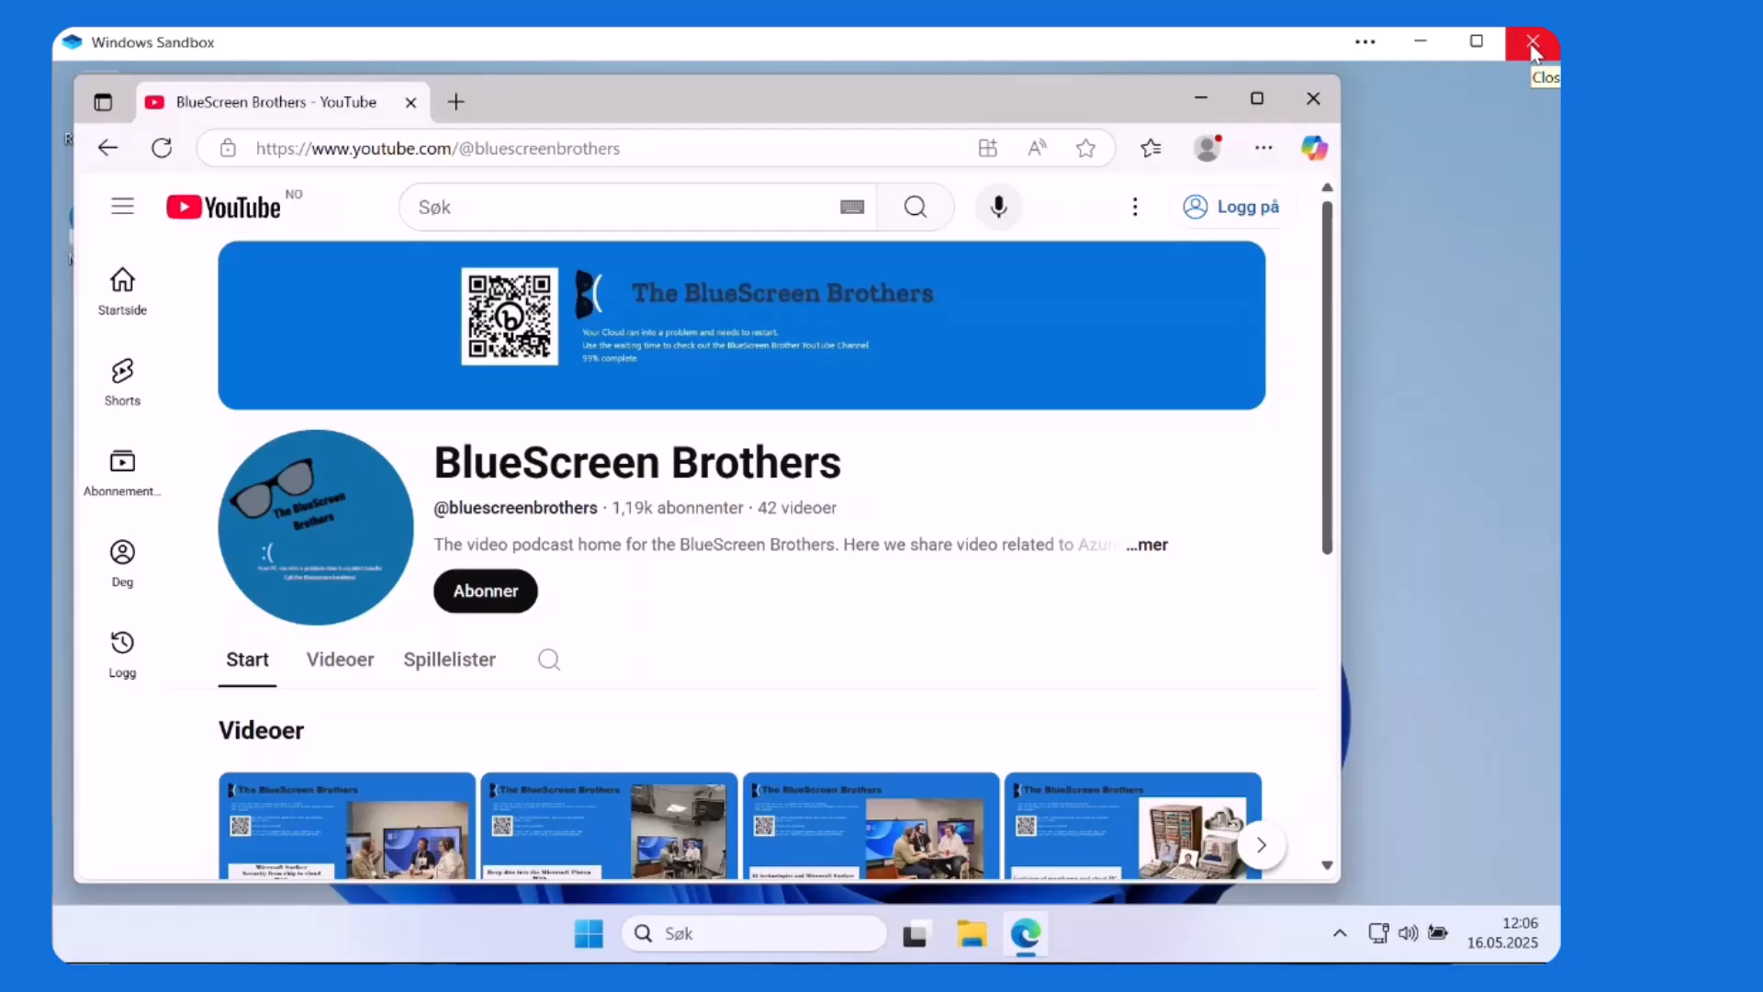
# Step: Close the Windows Sandbox window to end the session
pyautogui.click(1532, 42)
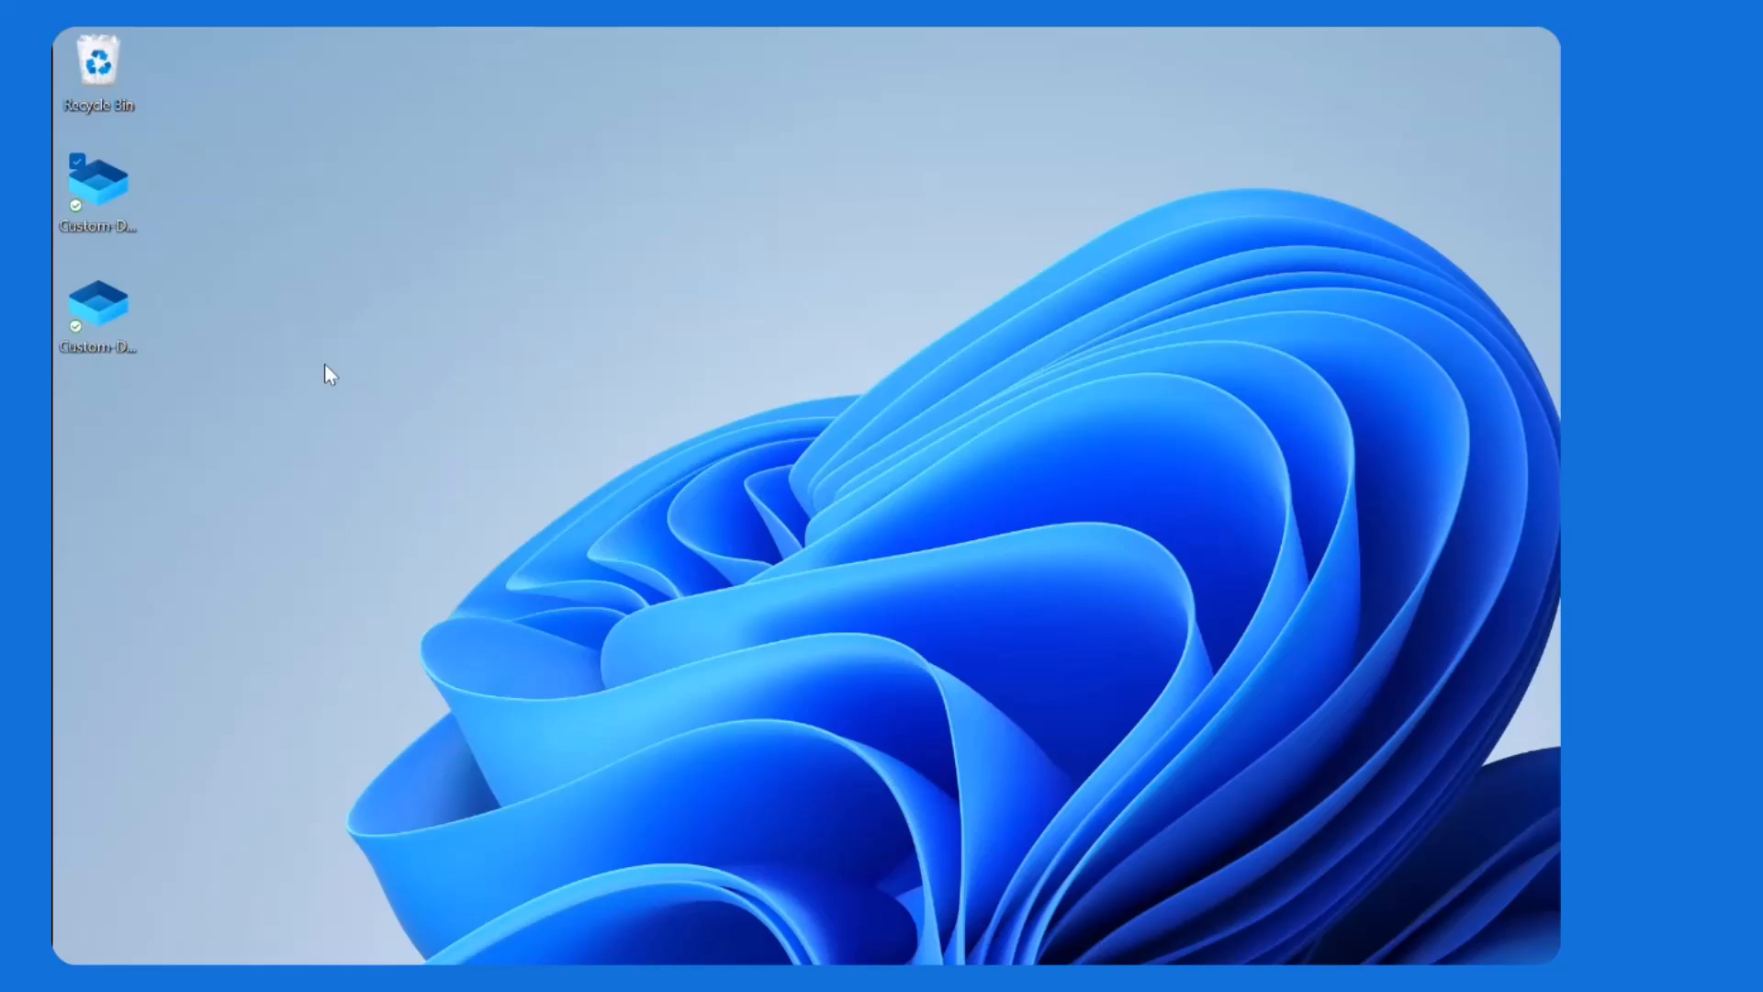
# Step: Open Custom-DNS(PS).wsb from the desktop in Notepad via Open with
pyautogui.rightClick(97, 180)
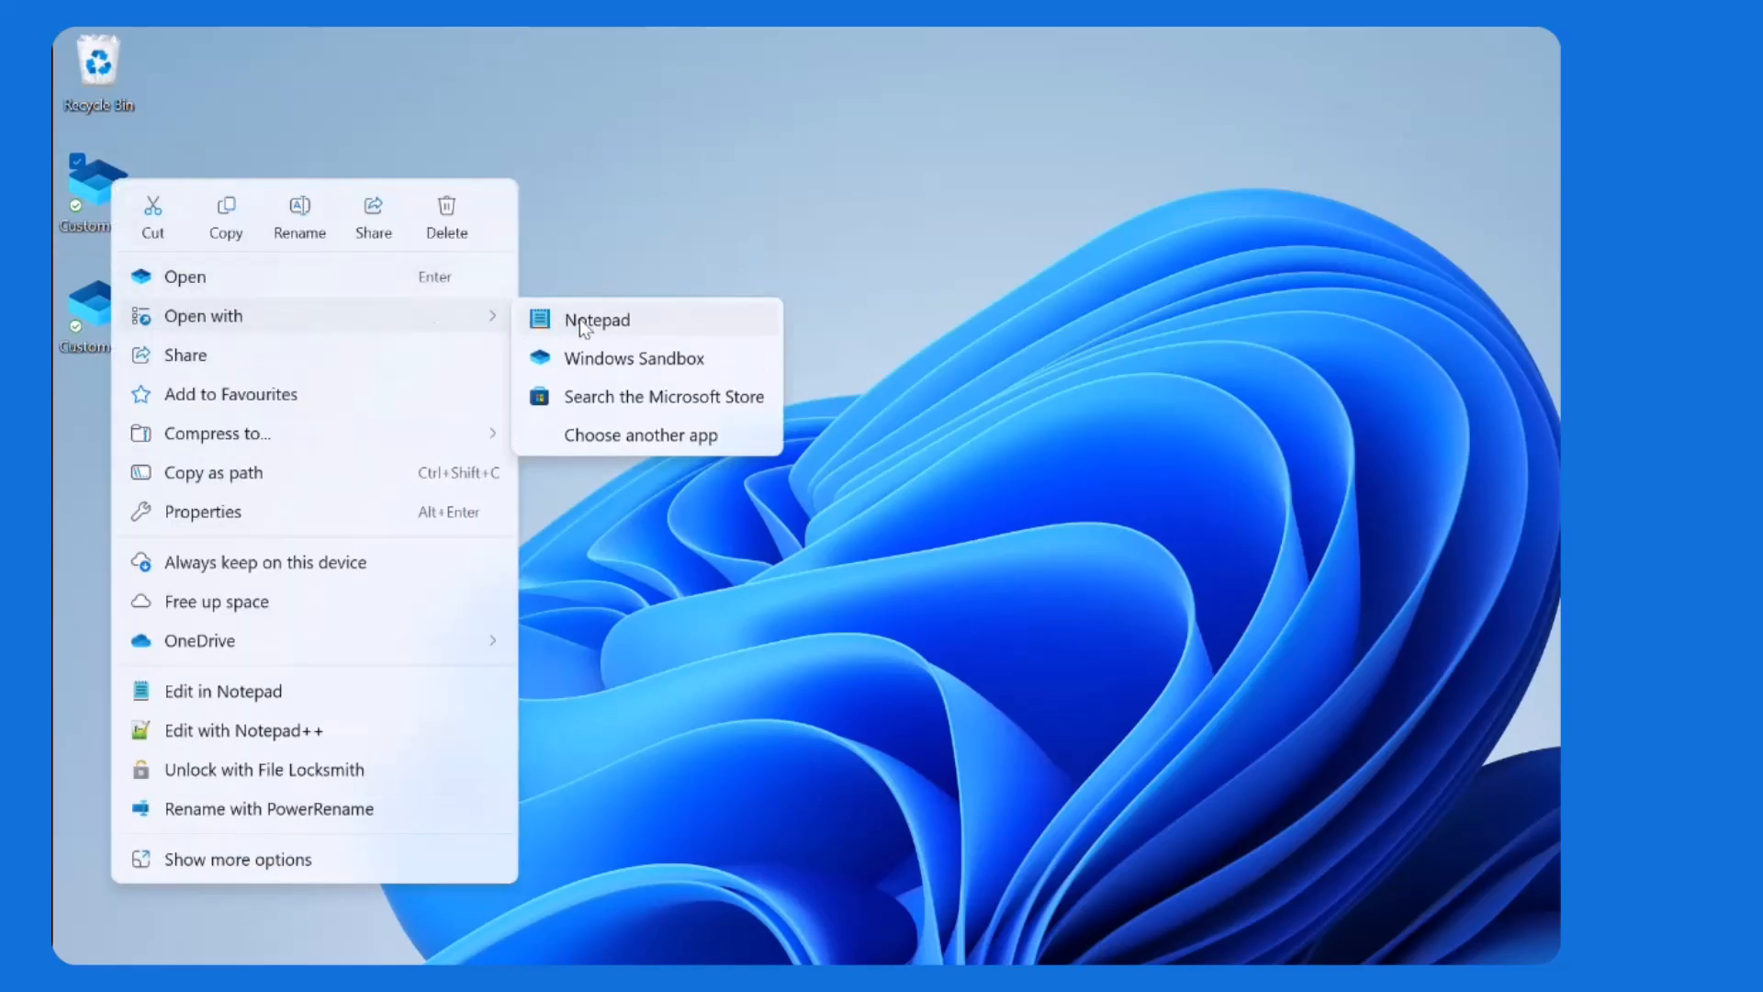
pyautogui.click(597, 317)
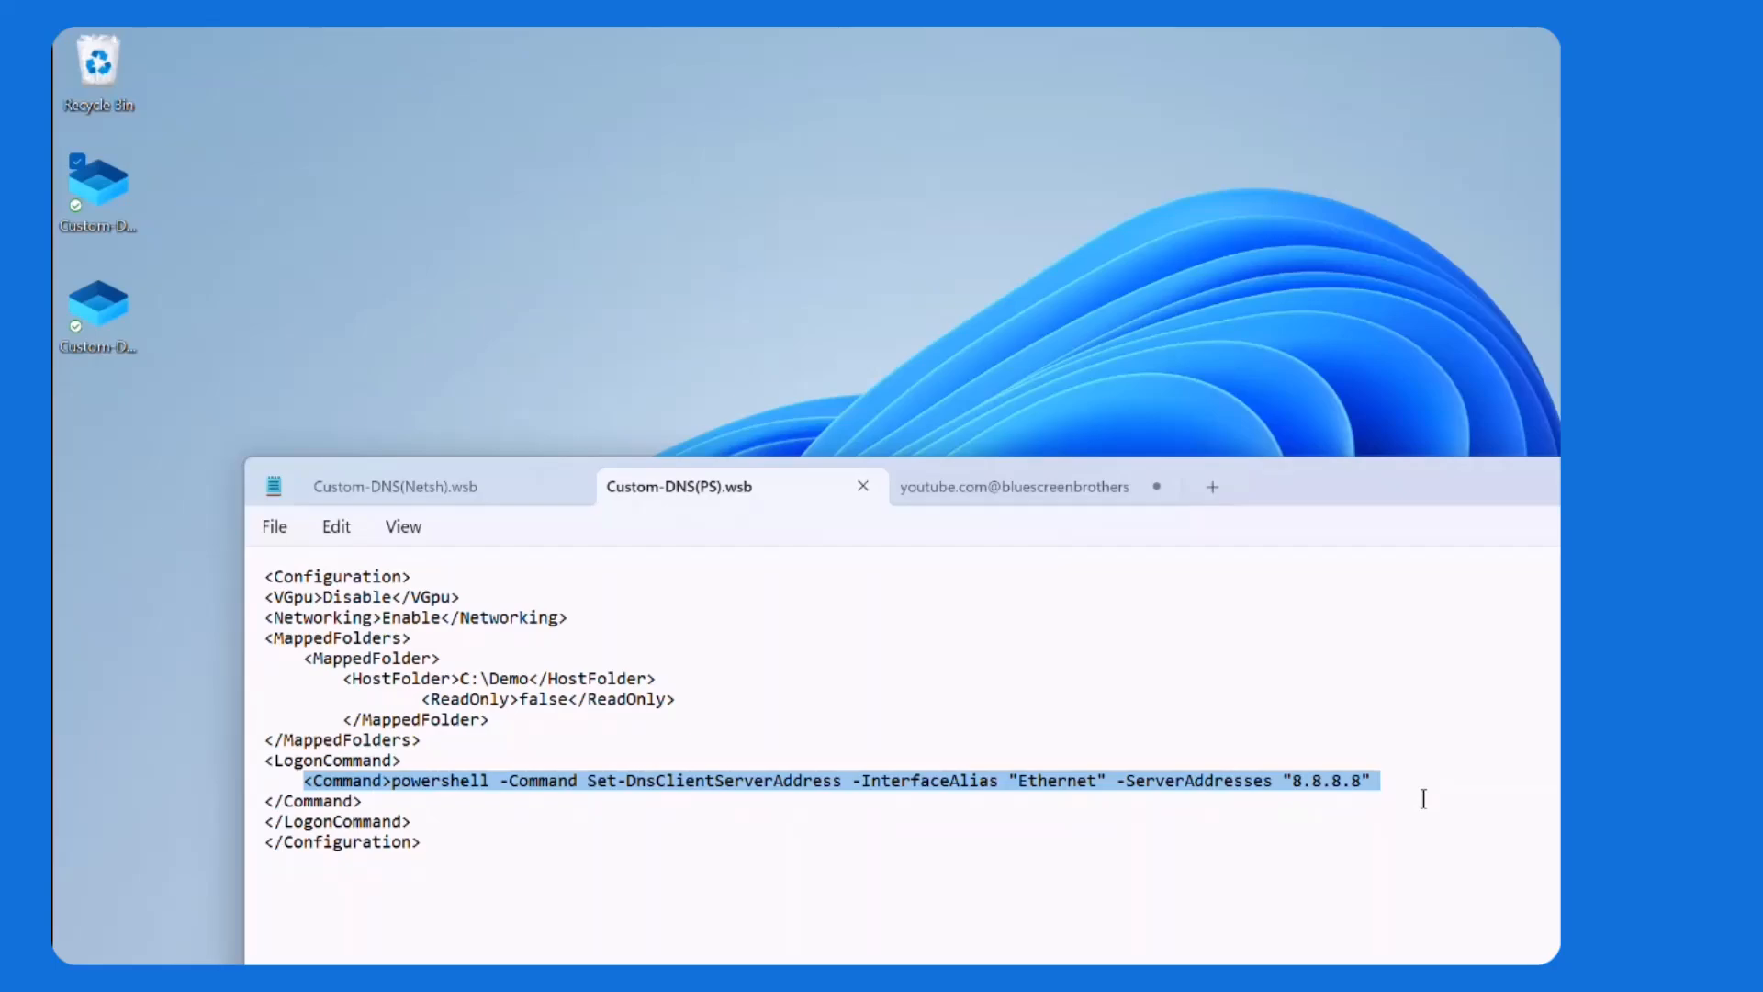
# Step: Show Custom-DNS(Netsh).wsb and highlight its netsh logon command setting DNS 8.8.8.8
pyautogui.click(397, 485)
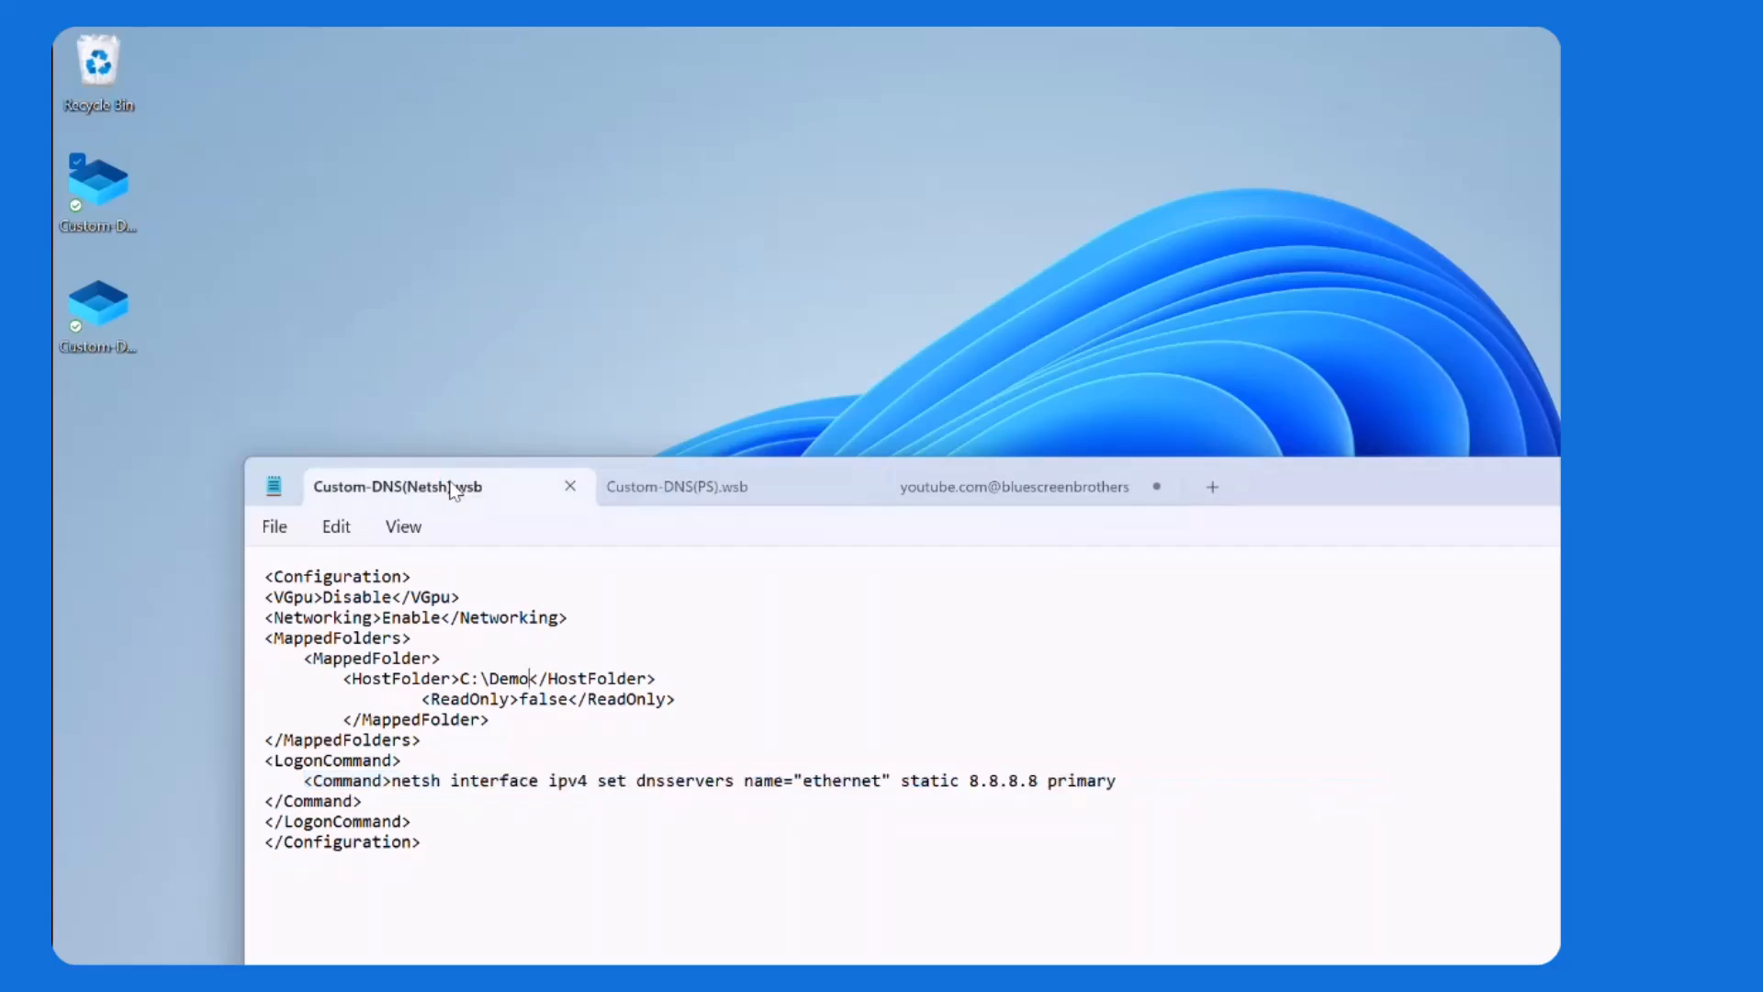
pyautogui.moveTo(391, 778); pyautogui.dragTo(893, 779)
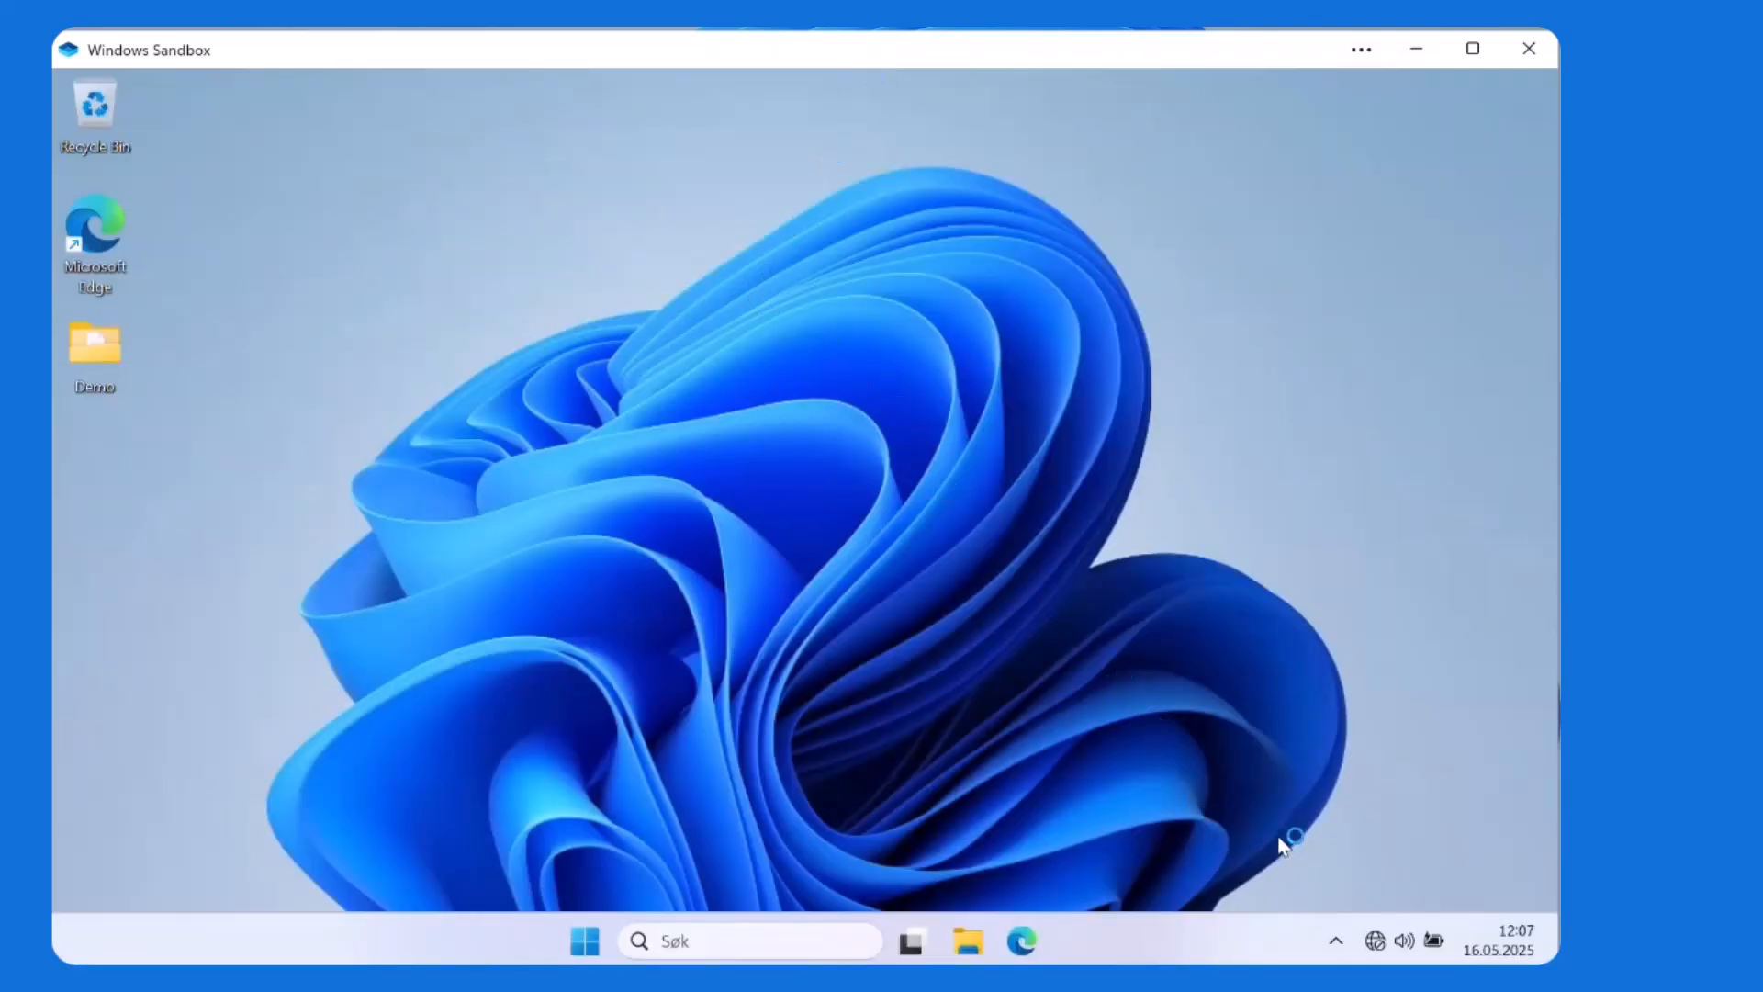
pyautogui.moveTo(1378, 823)
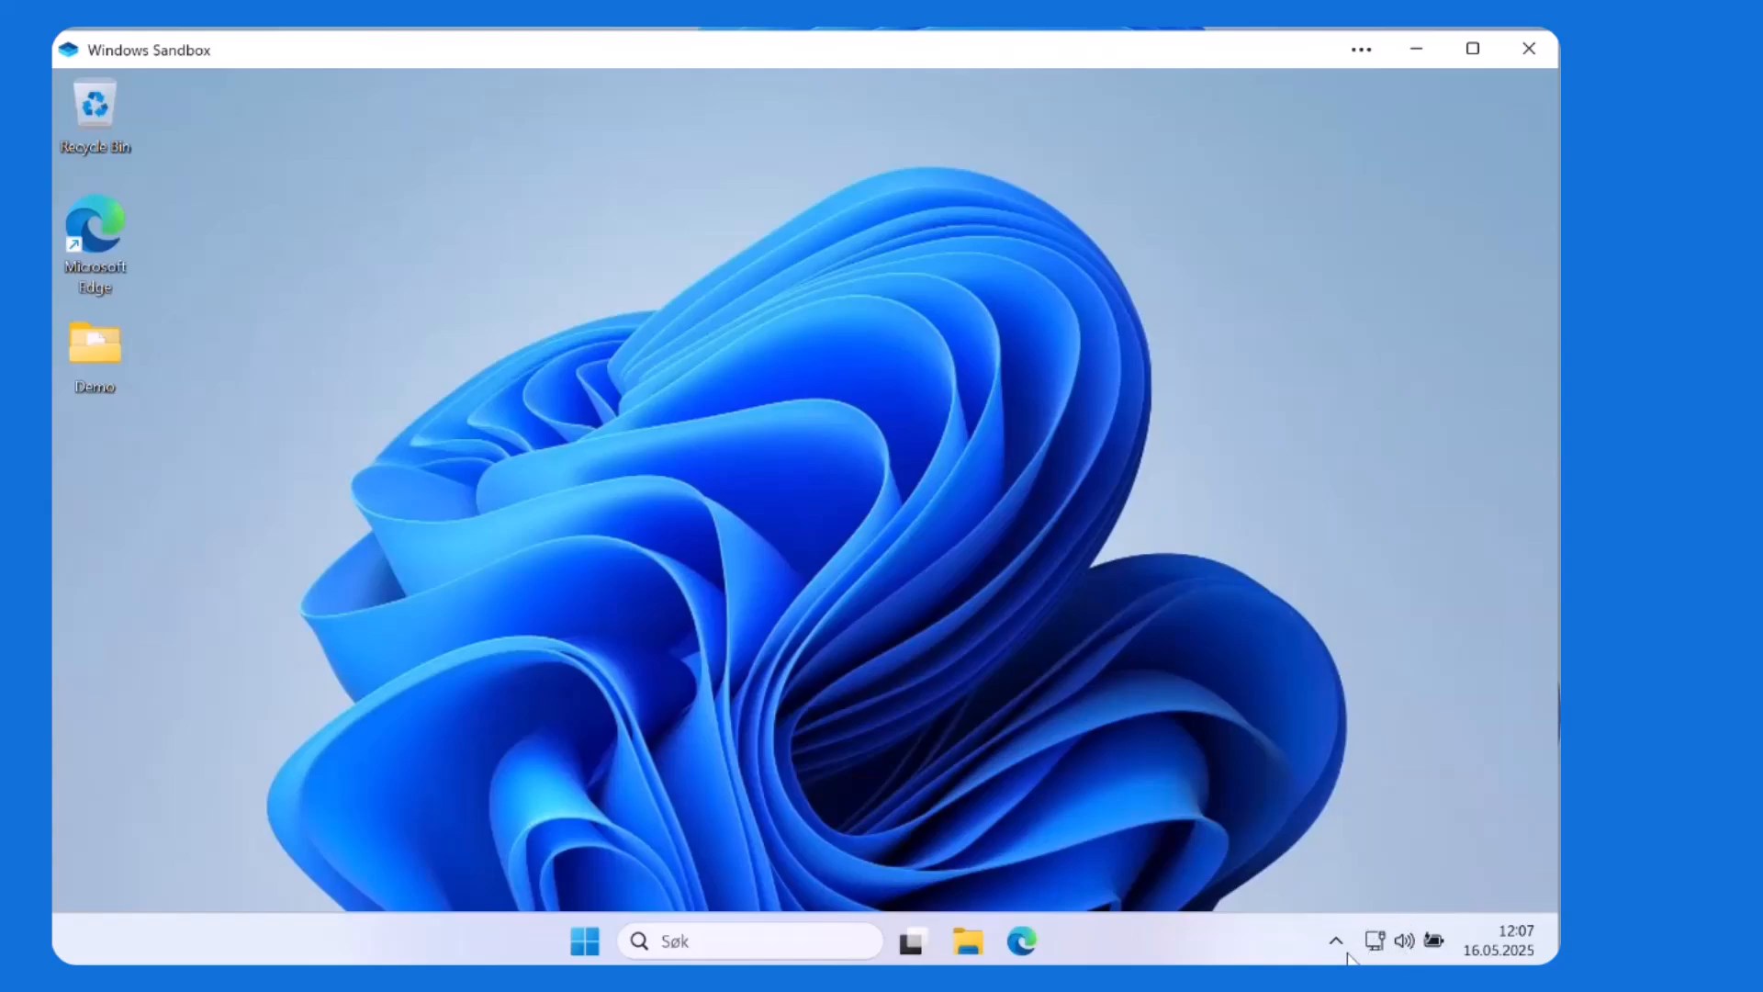
pyautogui.moveTo(715, 378)
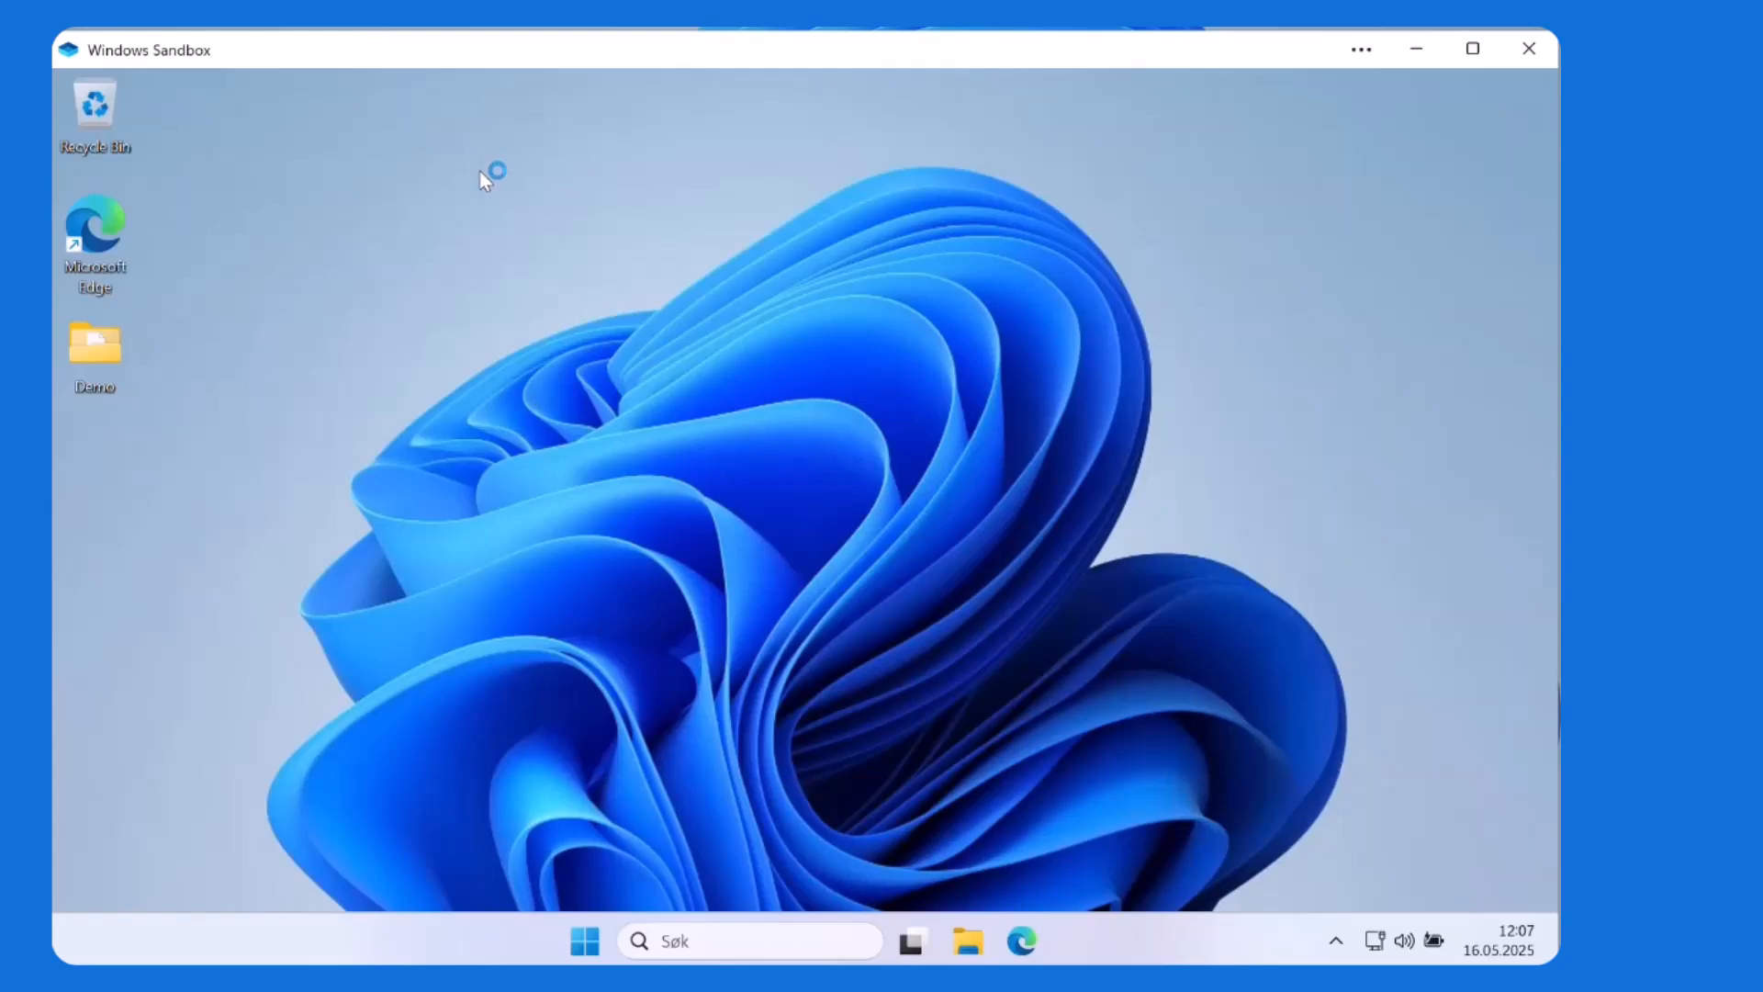
pyautogui.click(1019, 941)
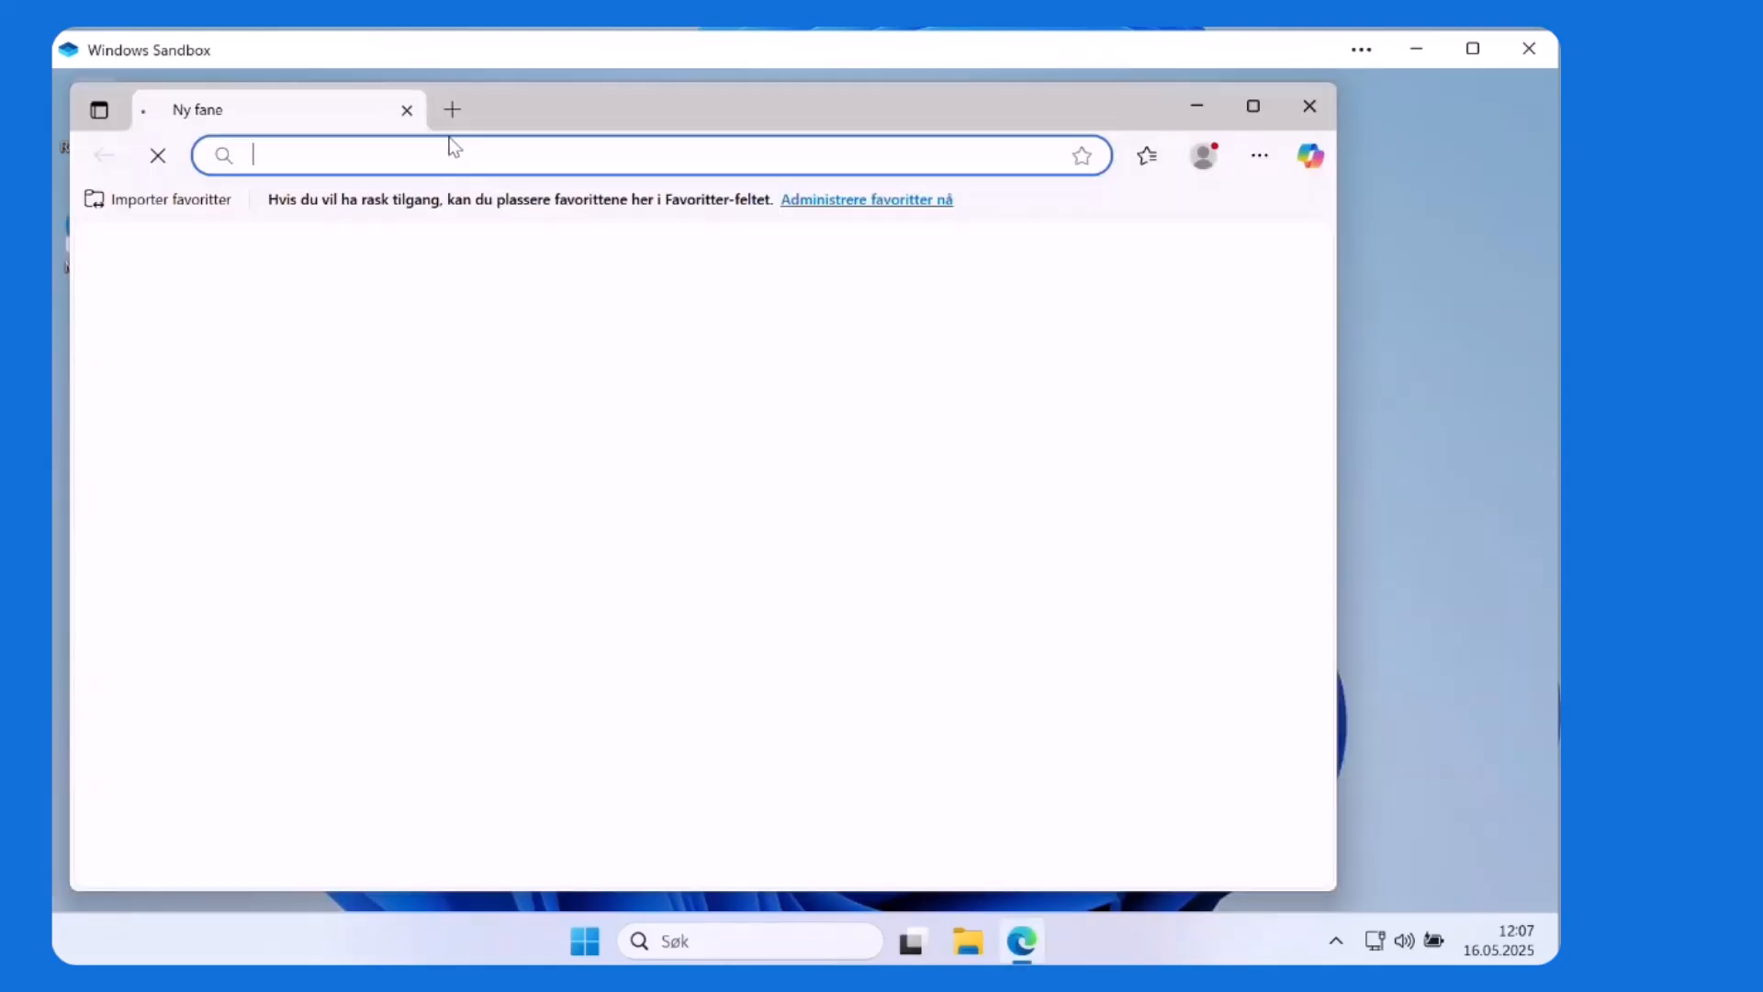
pyautogui.write('youtube.com/@bluescreenbrothers')
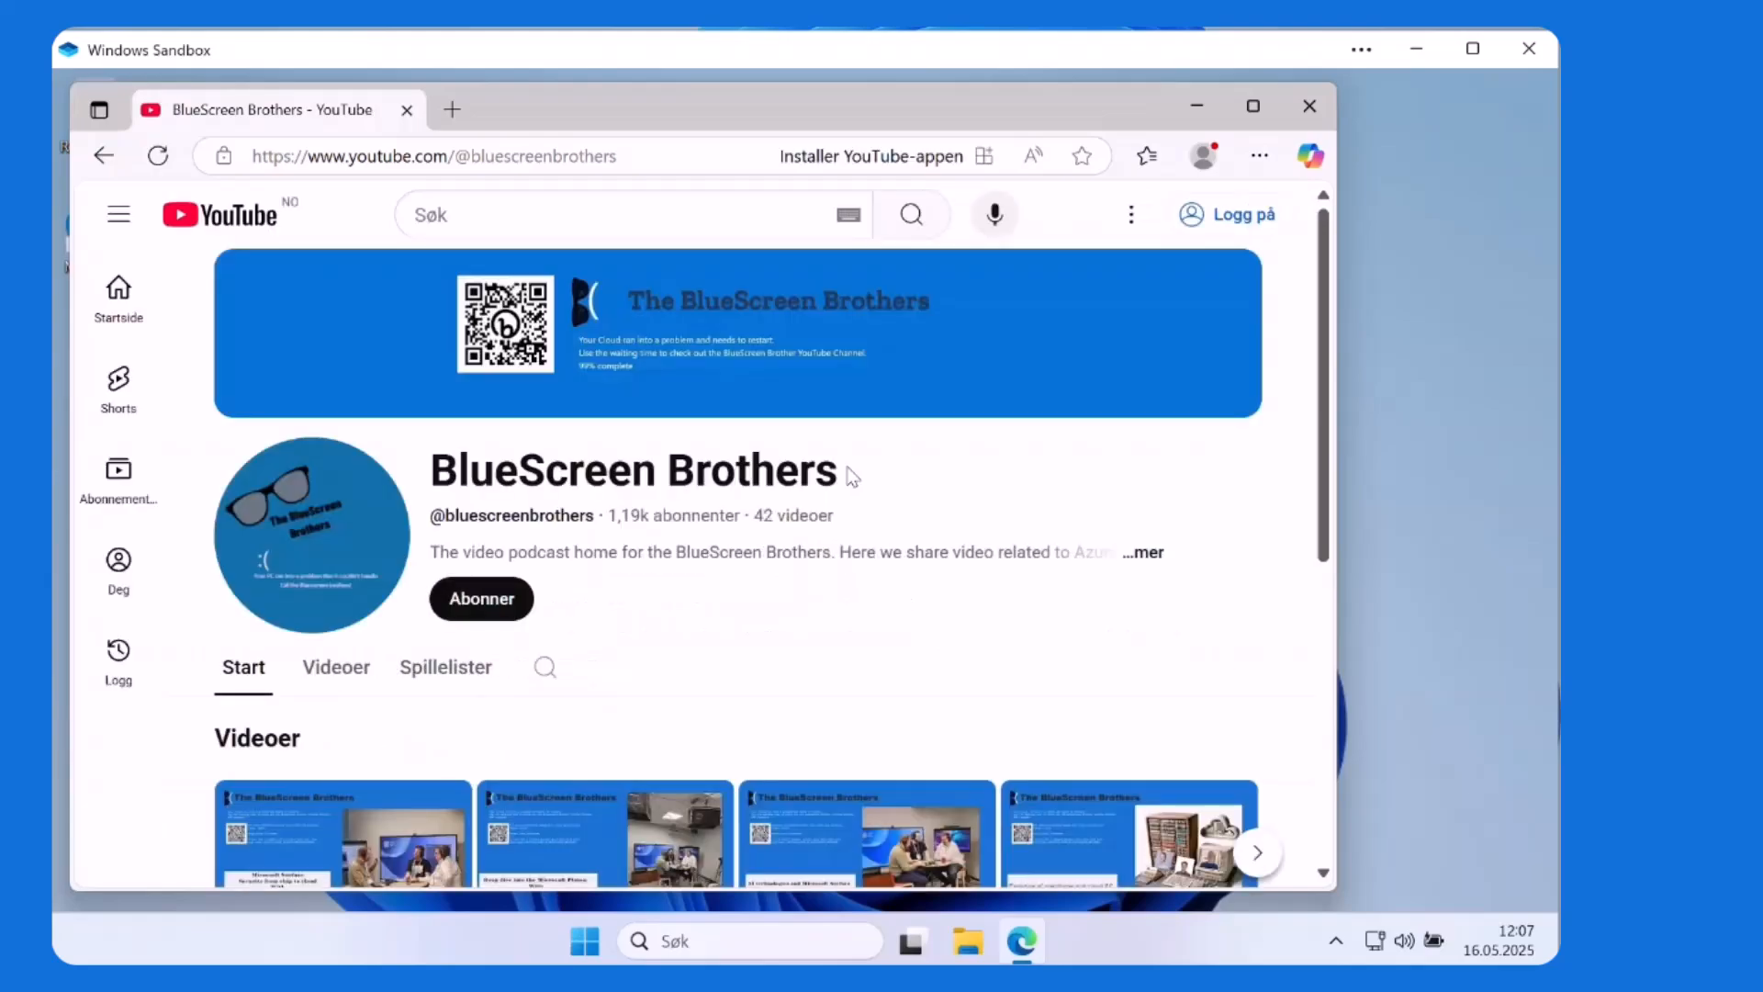
pyautogui.moveTo(952, 404)
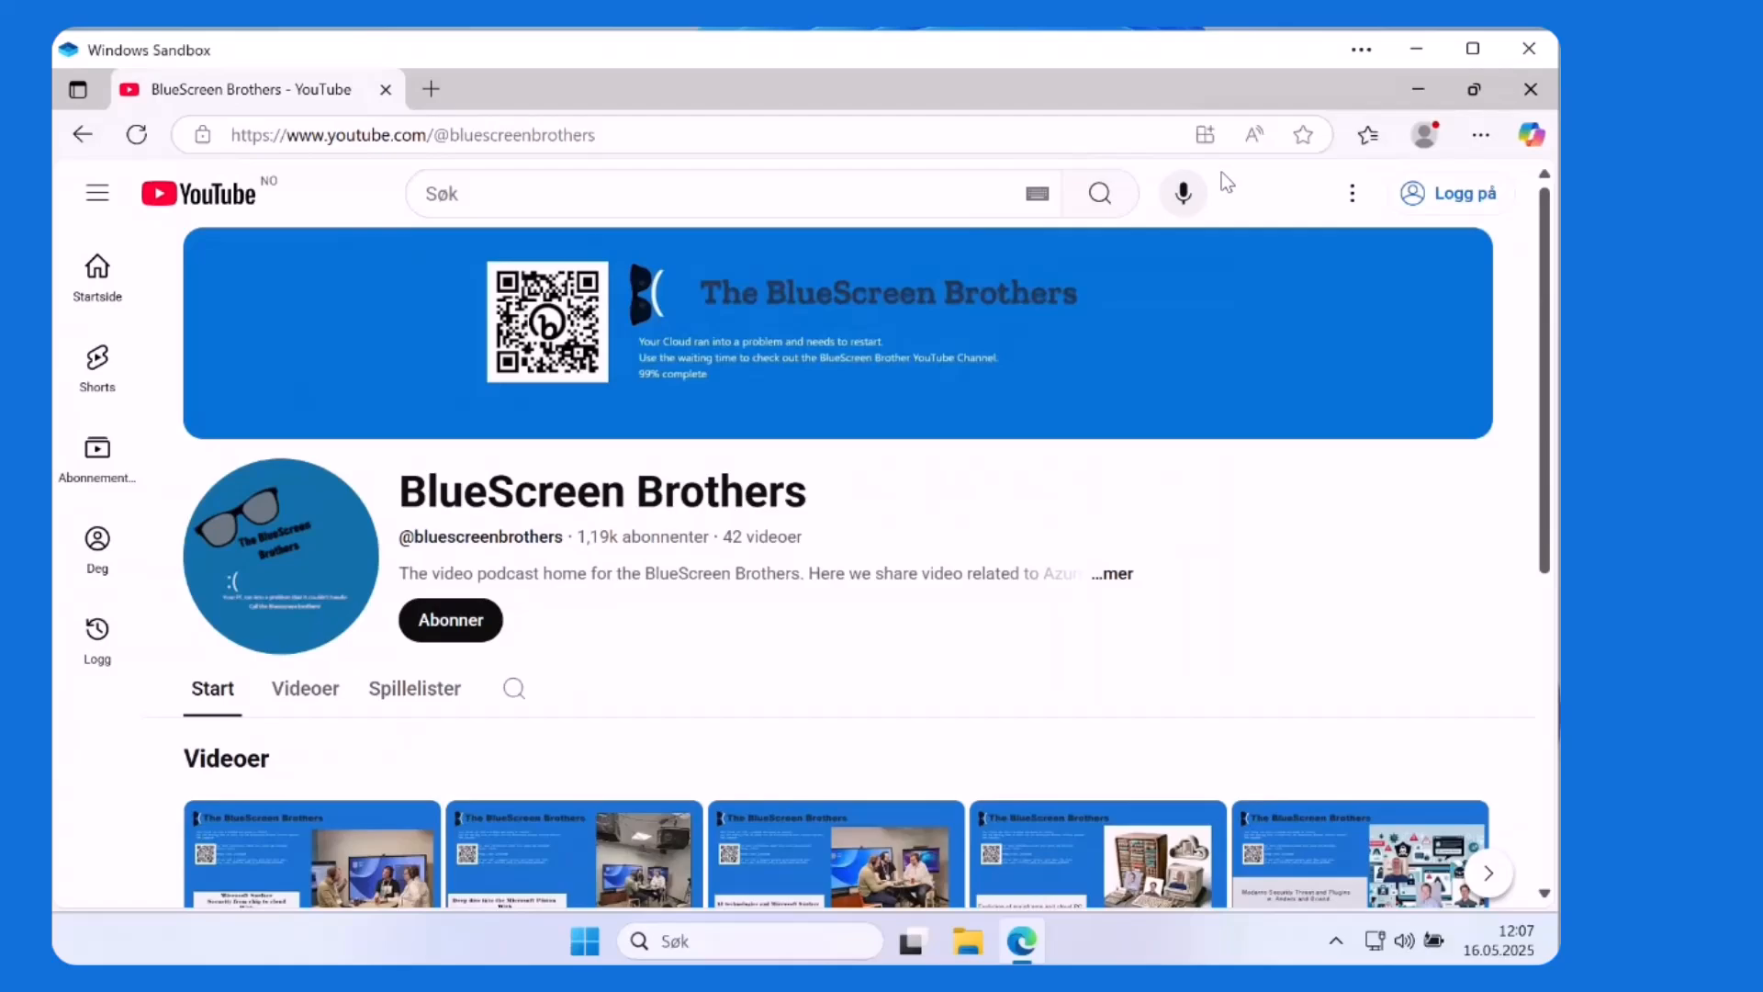
pyautogui.moveTo(1234, 182)
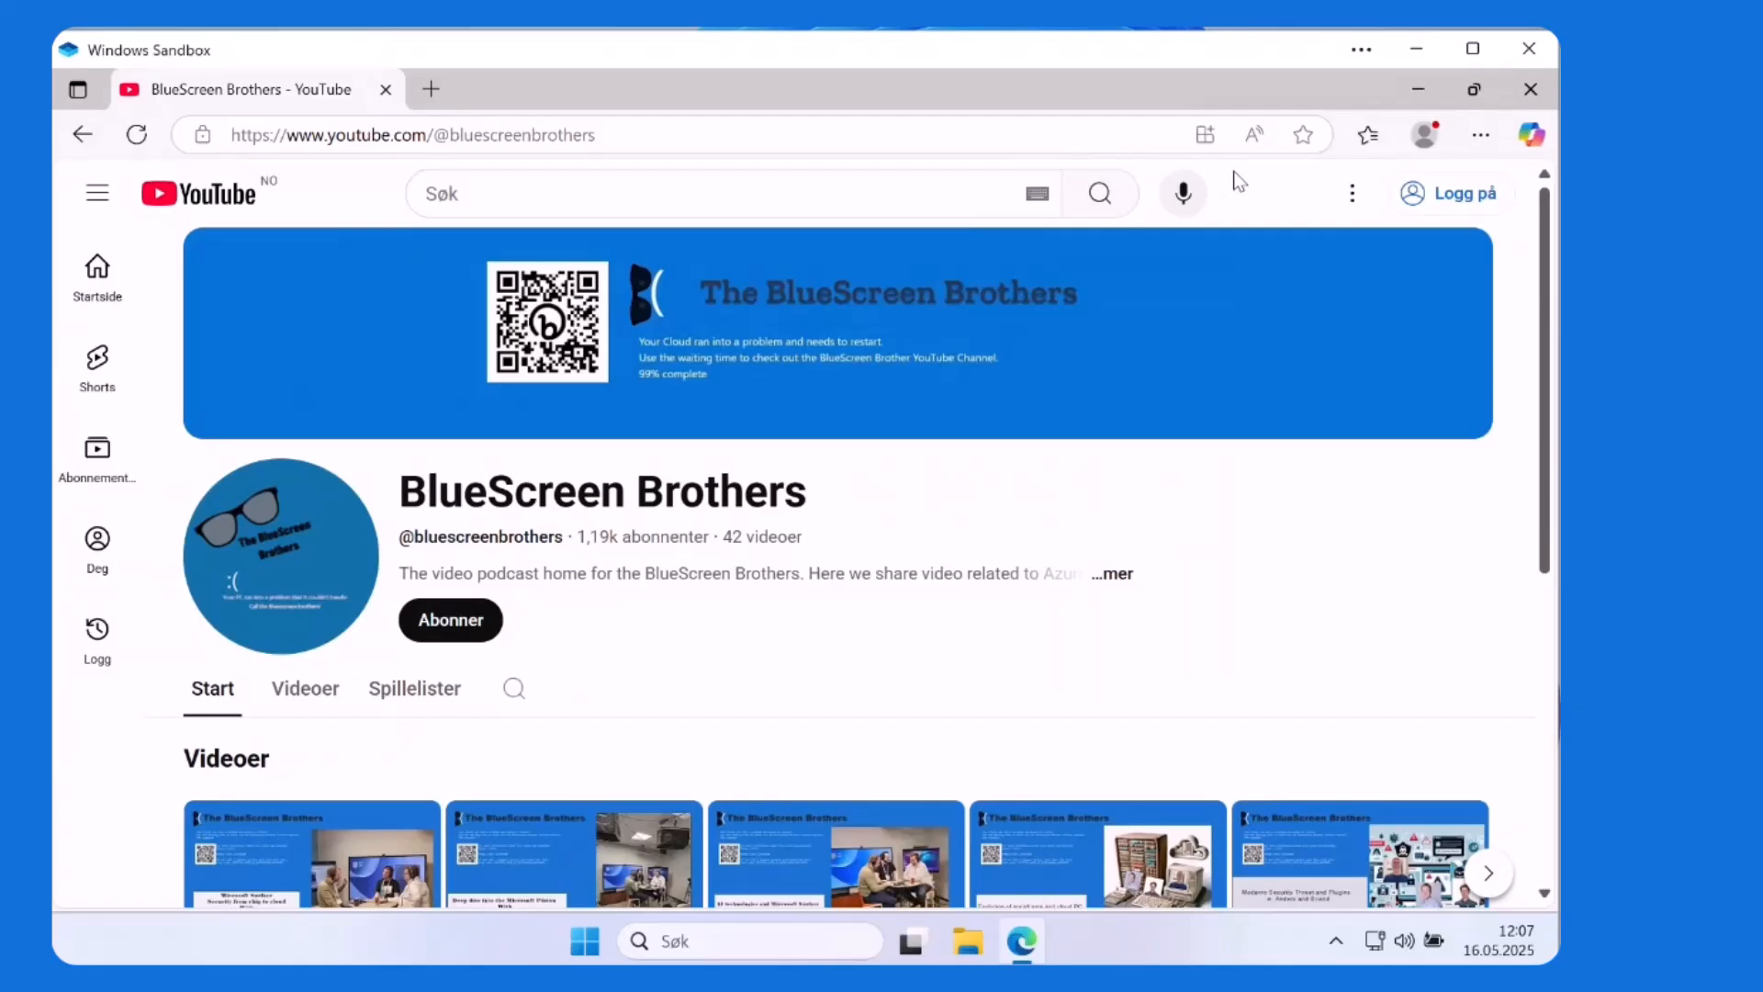